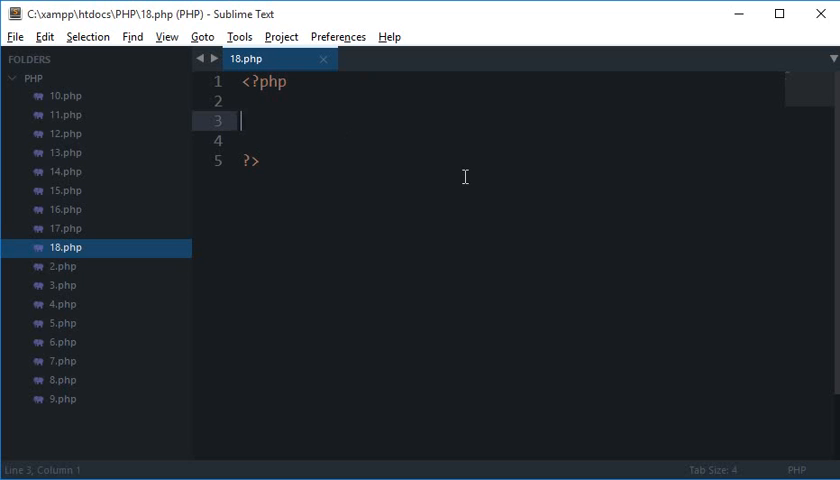
- Write function addThis($num1, $num2) that echoes $num1 + $num2, and save
type("function ad")
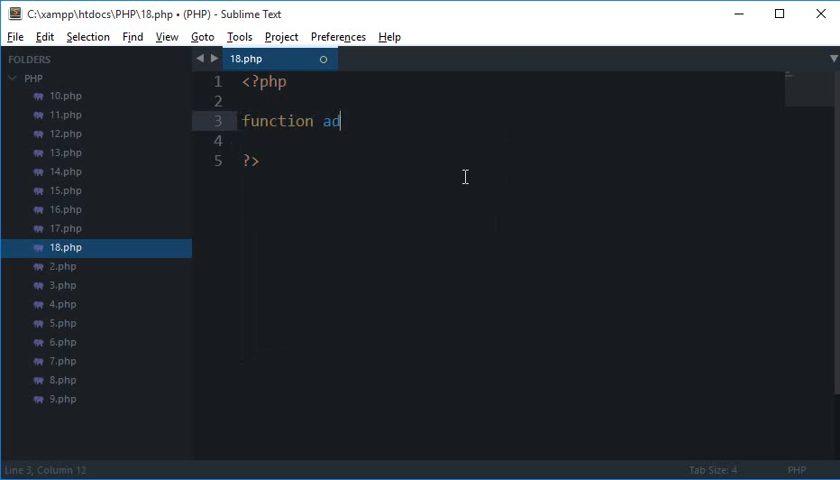
type("dThu")
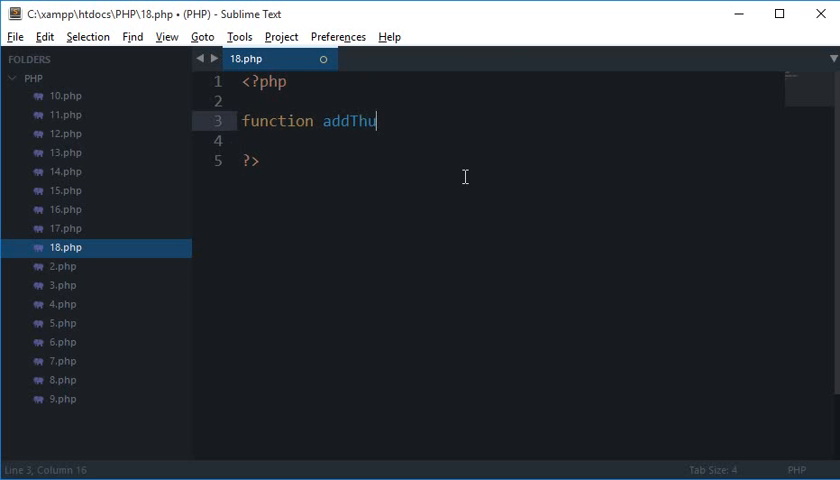
type("s($num1)")
left_click(510, 140)
type("echo")
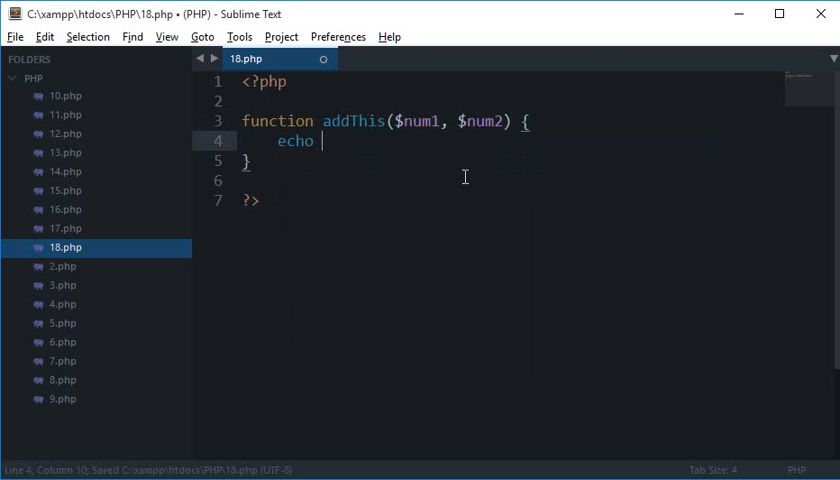
type("$num1 +")
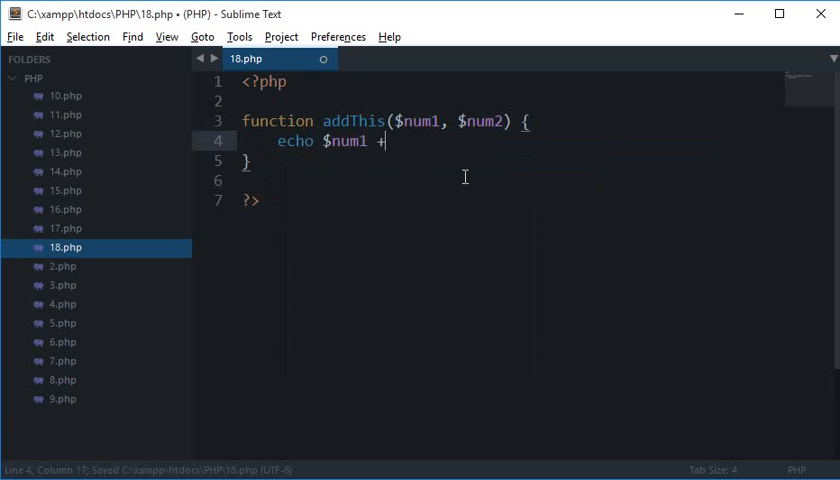
type("$num2;")
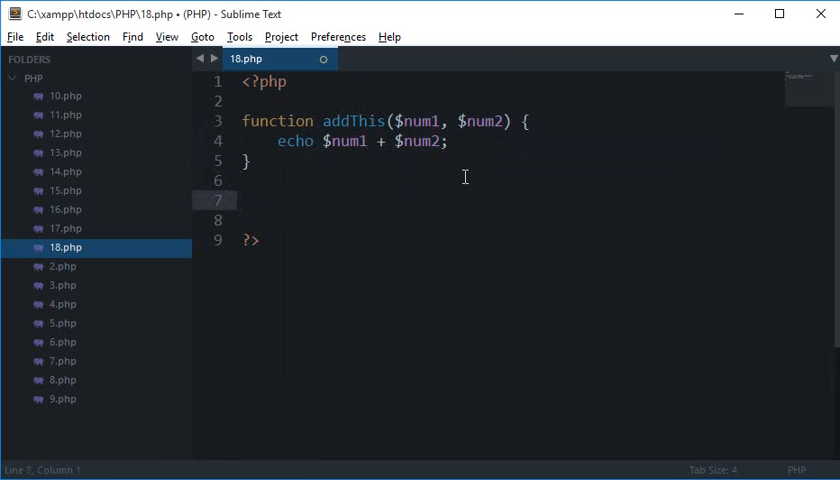
key("ctrl+s")
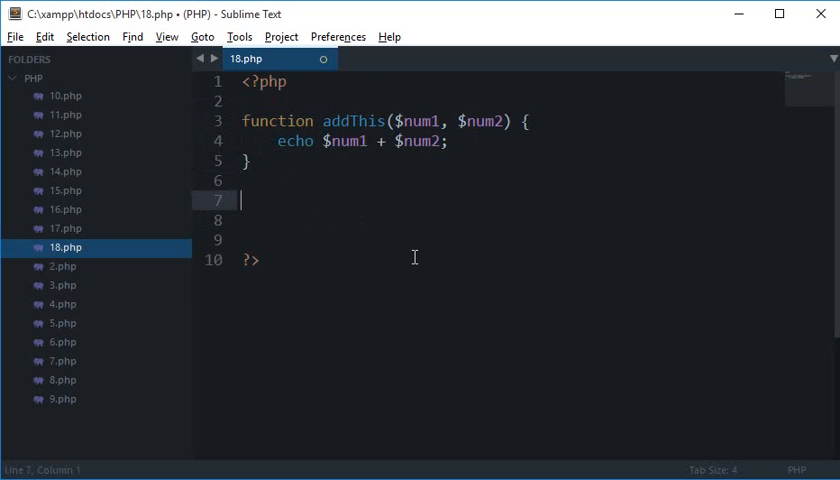
- Add the call addThis(10, 12) and change the function's echo into a return
type("addThis()")
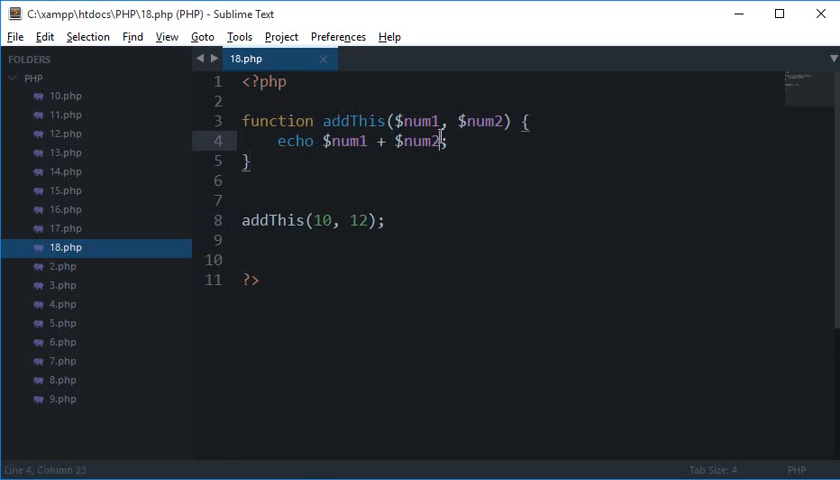
left_click(352, 180)
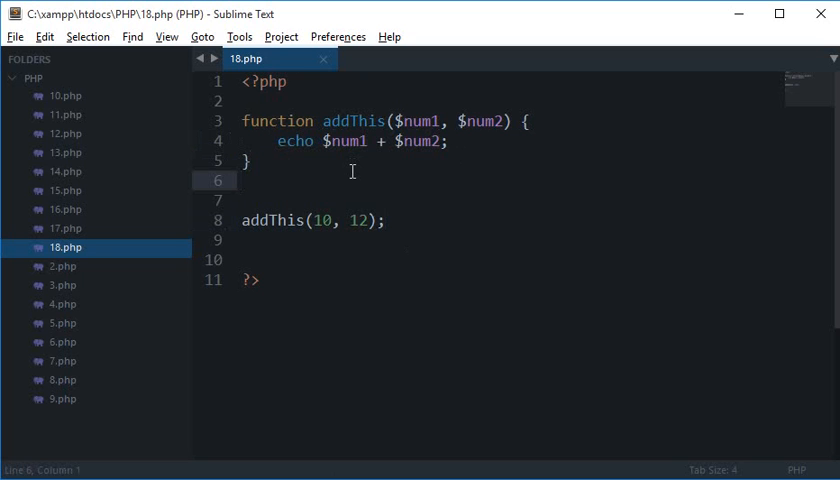
double_click(294, 140)
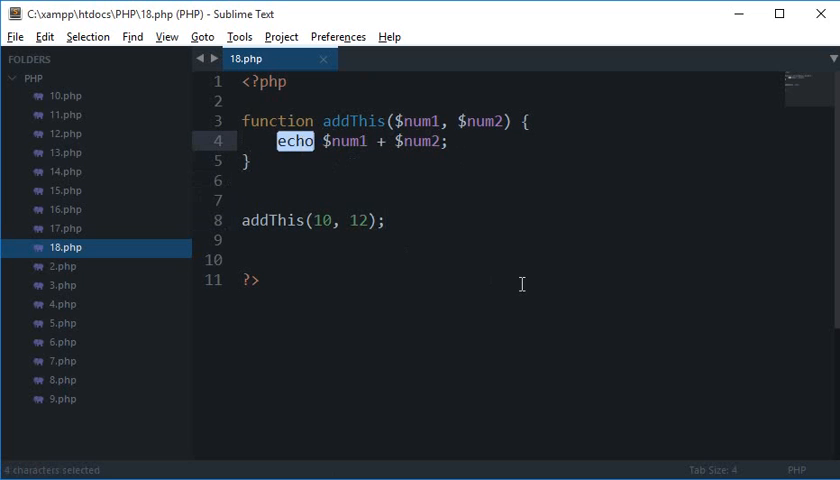
type("return")
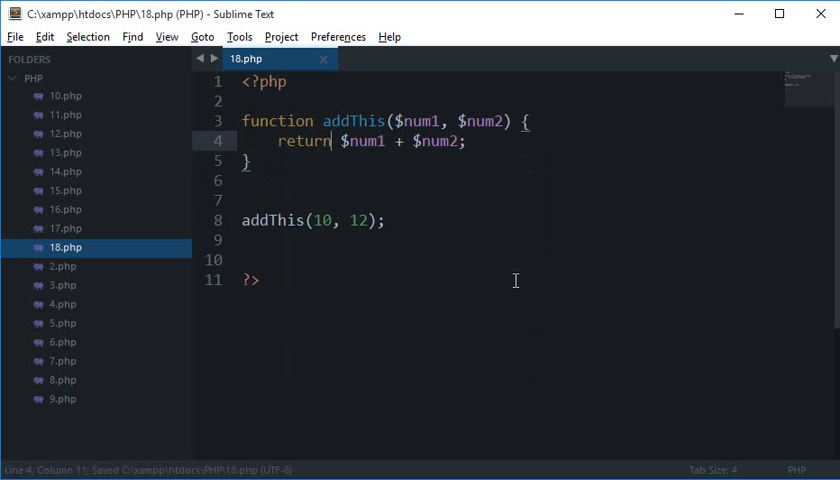
- Review the addThis call and highlight $num1 + $num2 in the return statement
double_click(272, 220)
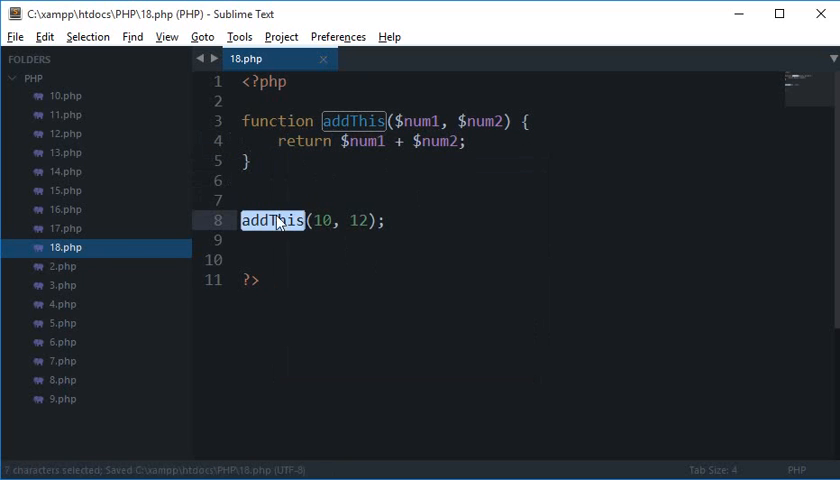
left_click(392, 220)
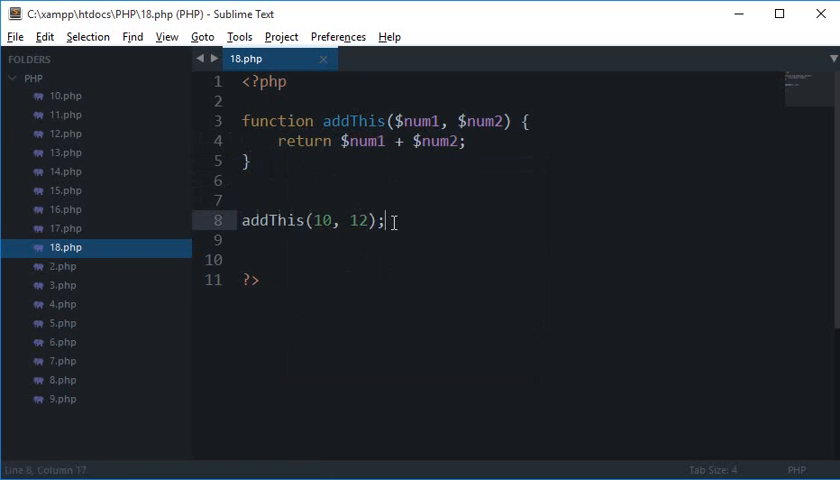
left_click(244, 220)
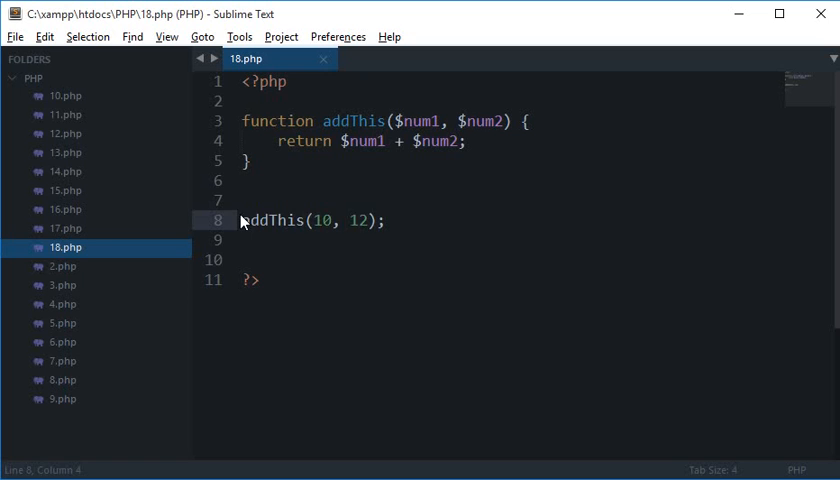
left_click(352, 140)
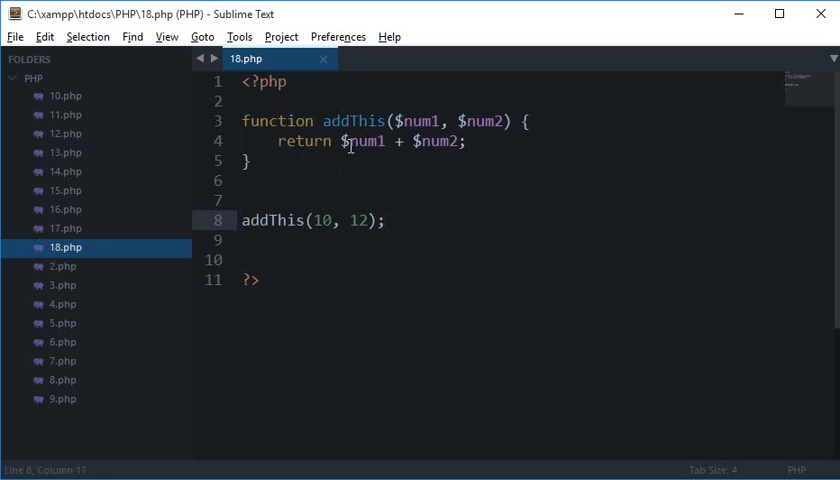
left_click_drag(344, 140, 458, 140)
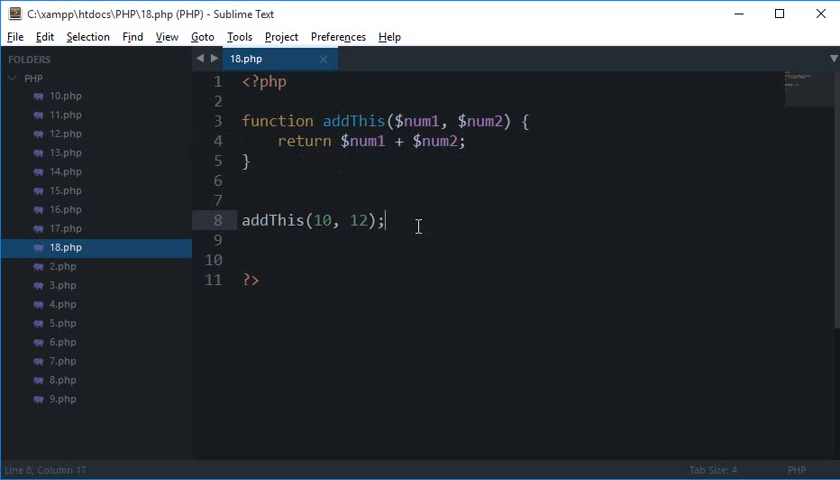
- Declare $x = 22 above the call and assign addThis(10, 12) to $y
key("enter")
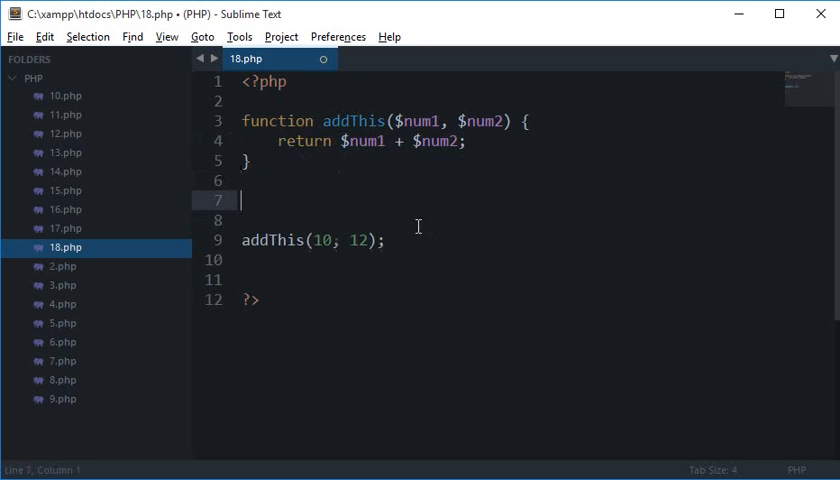
type("$x =")
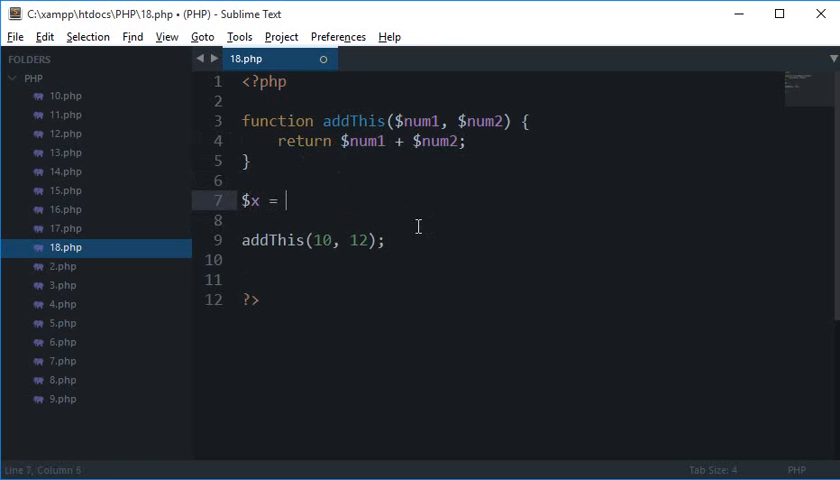
type("22;")
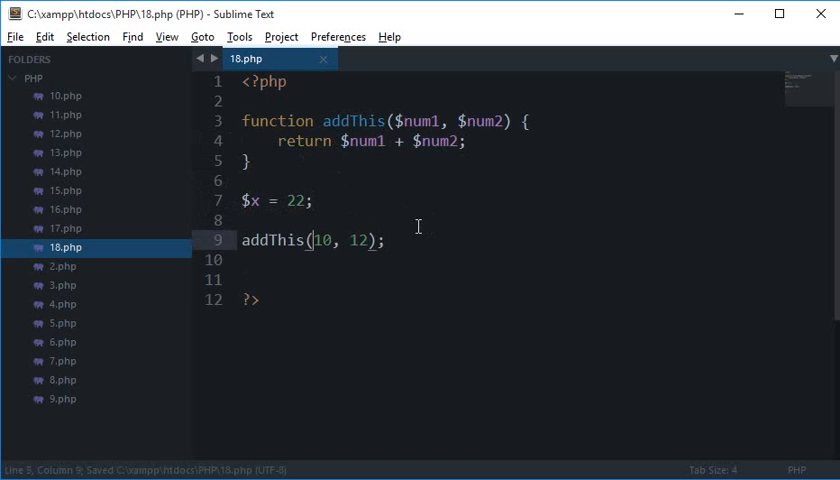
type("$y =")
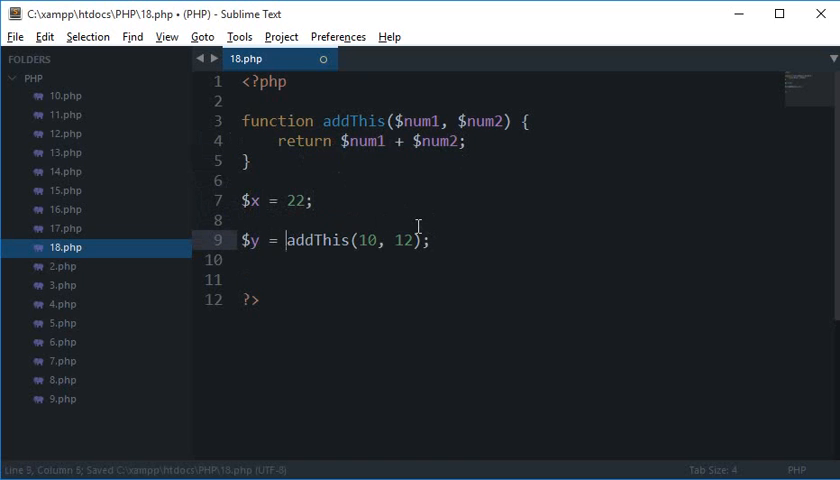
- Highlight the arguments and return statement, then move below the $y line
double_click(316, 240)
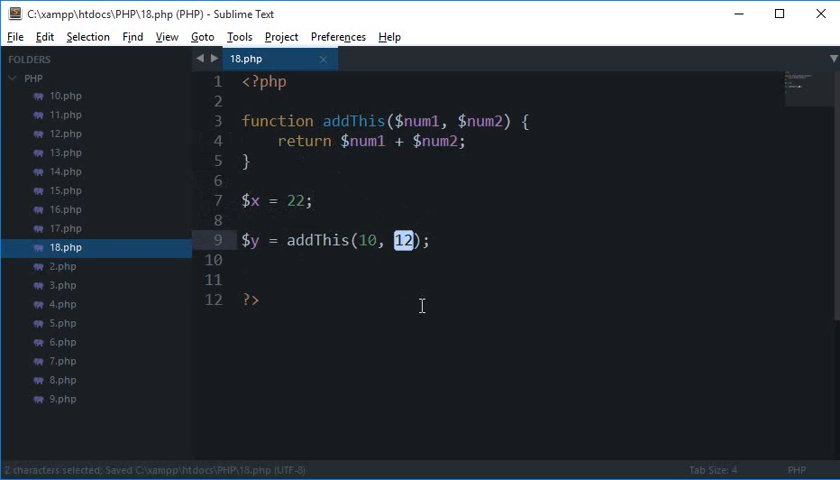
double_click(316, 240)
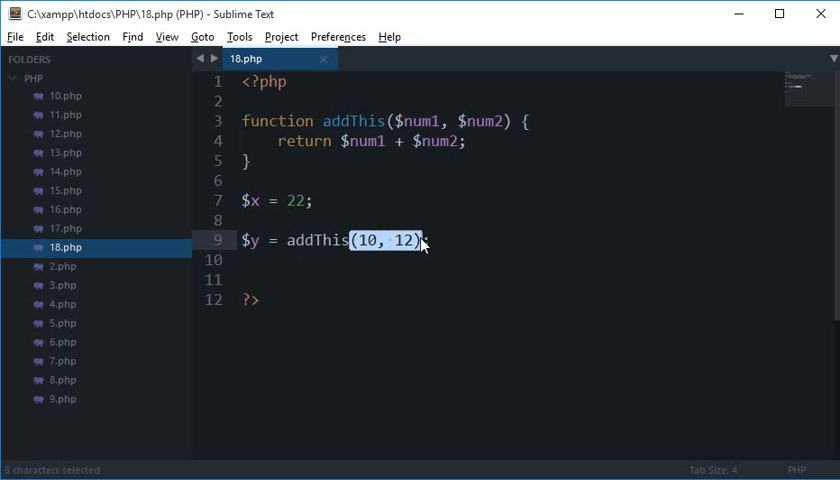
double_click(318, 240)
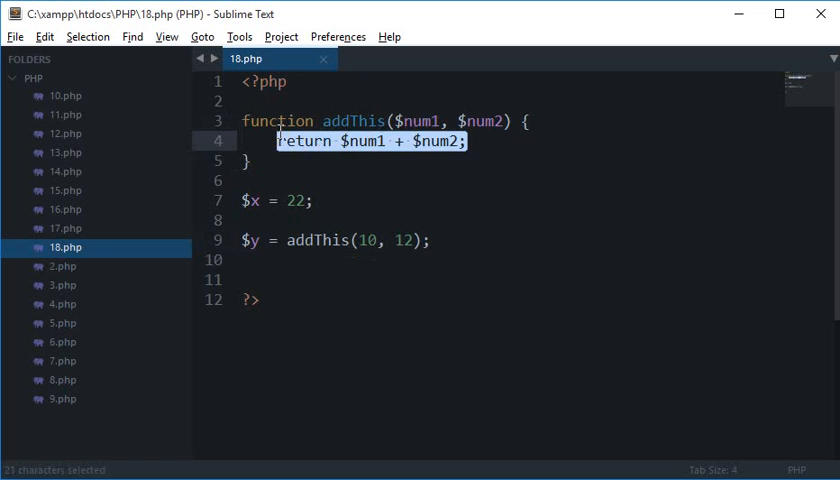
double_click(304, 140)
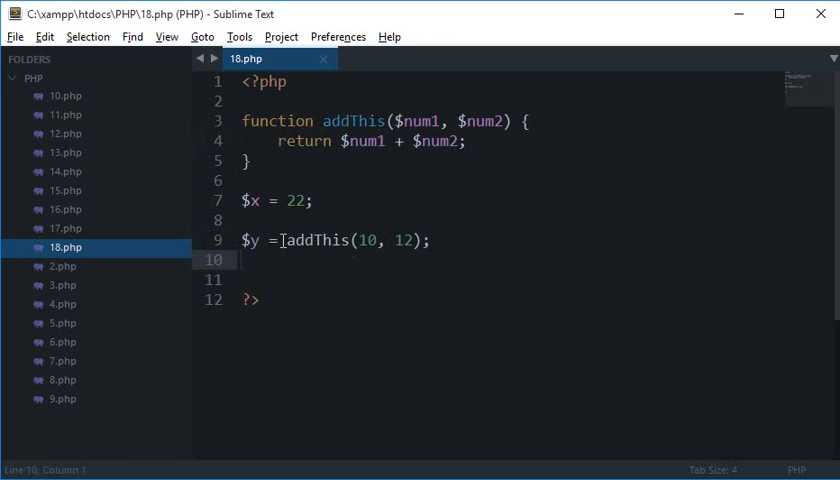
left_click_drag(284, 240, 428, 240)
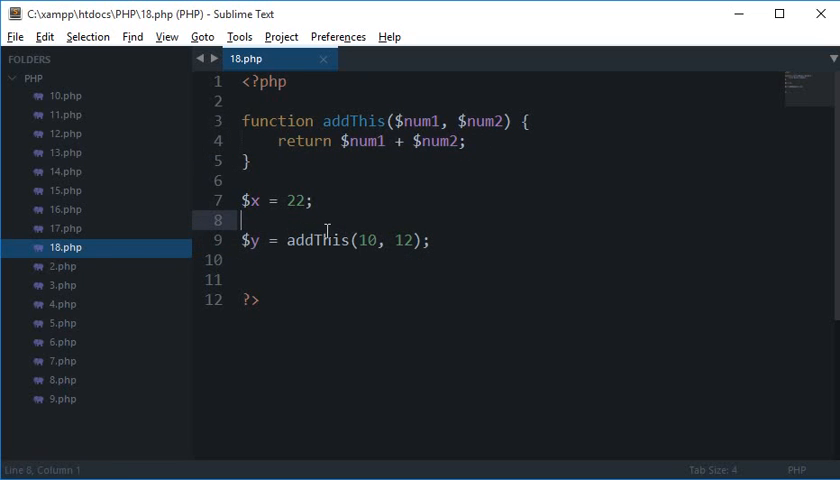
mouse_move(258, 236)
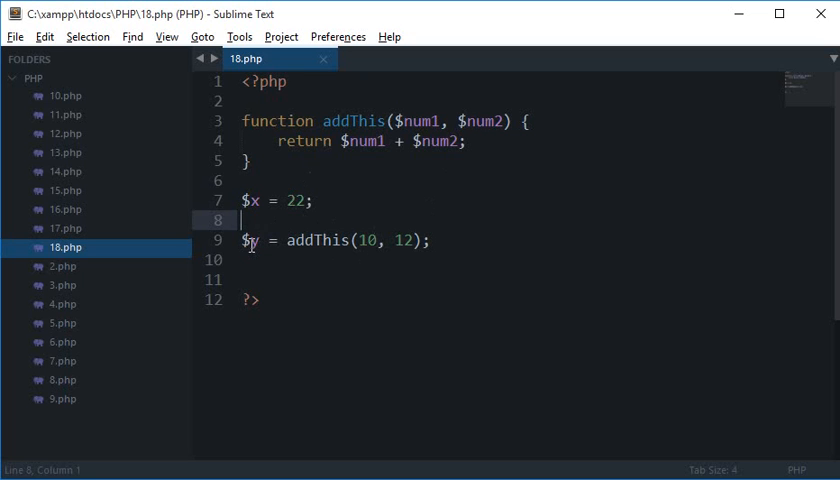
double_click(404, 240)
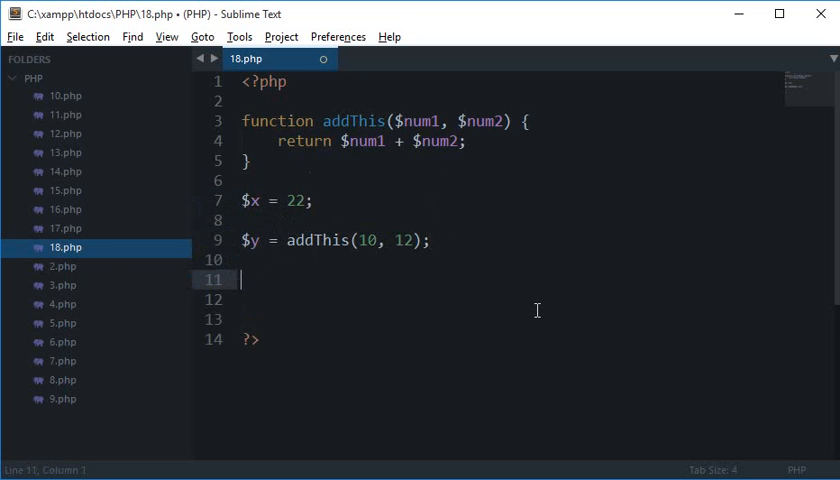
- Echo the label 'My Final Result Is' concatenated with $y
type("echo $y;")
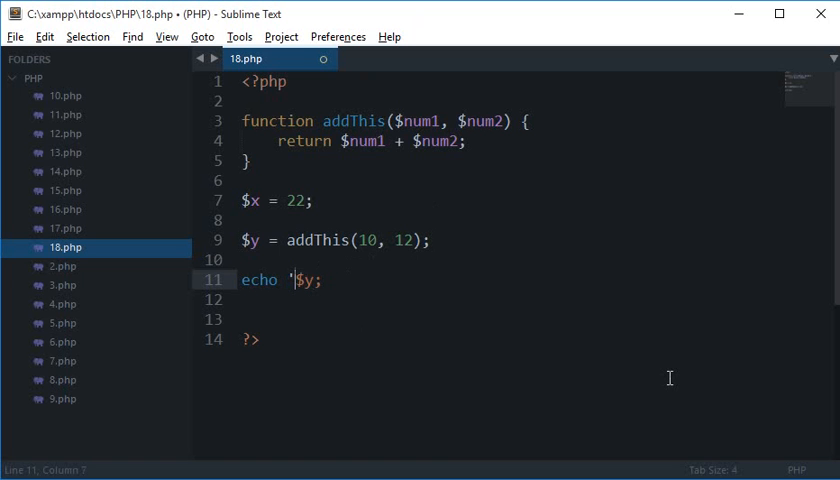
type("My Fi")
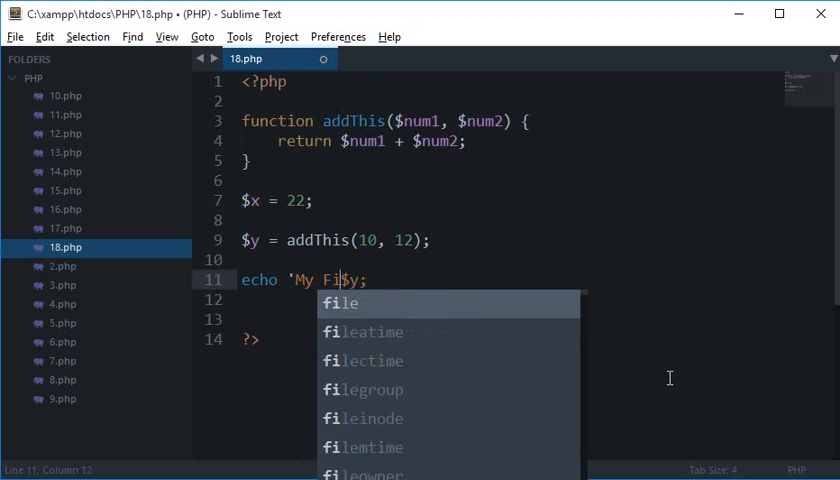
type("nal Result Is")
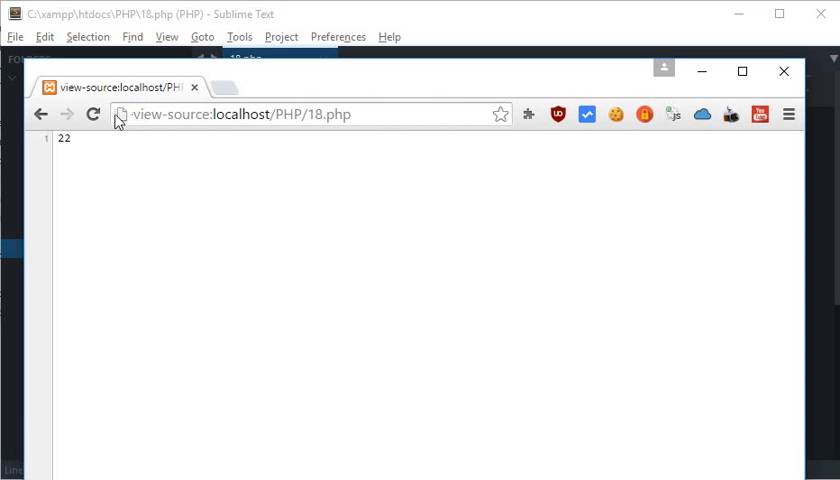
- Reload 18.php in Chrome and view the rendered page showing My Final Result Is22
left_click(92, 112)
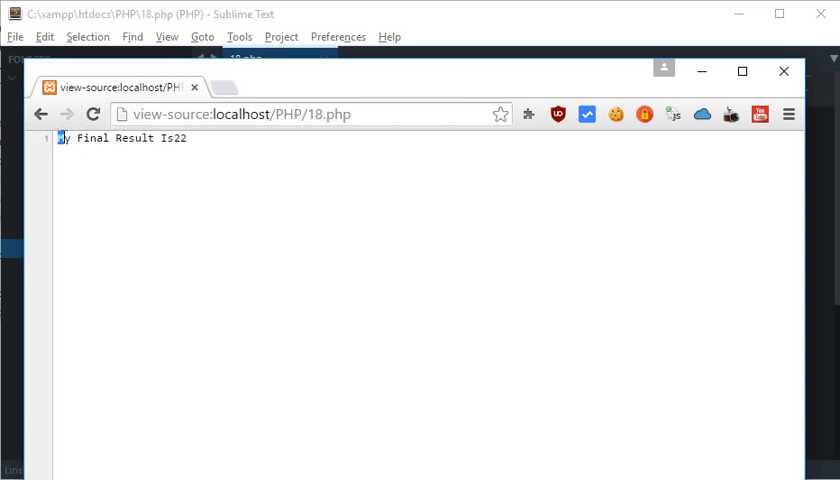
left_click(212, 112)
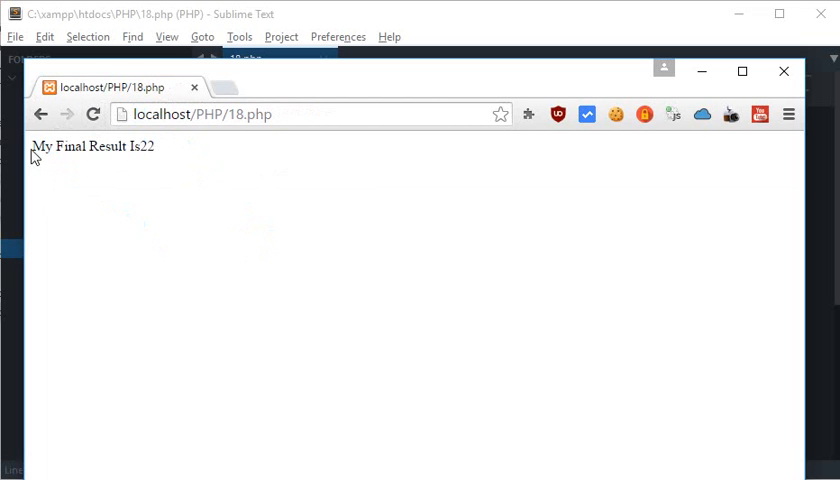
mouse_move(168, 196)
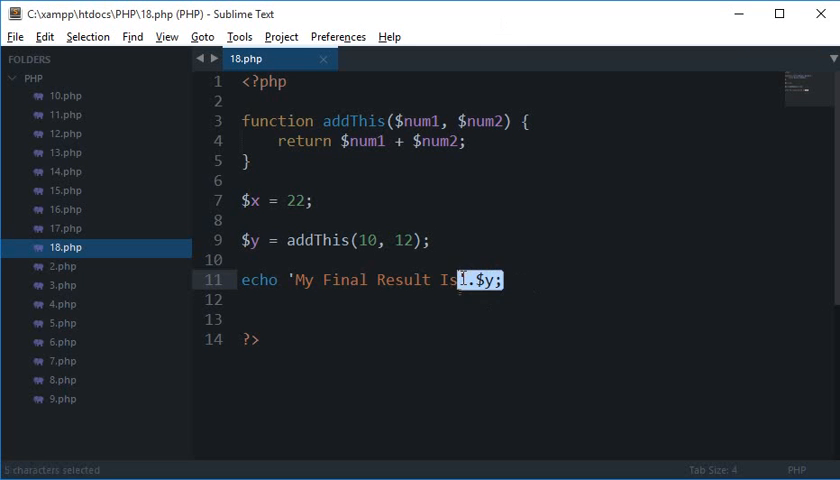
- Replace the echo with $y = $y * 100 - 100 + 78 - 901 / 10
key("delete")
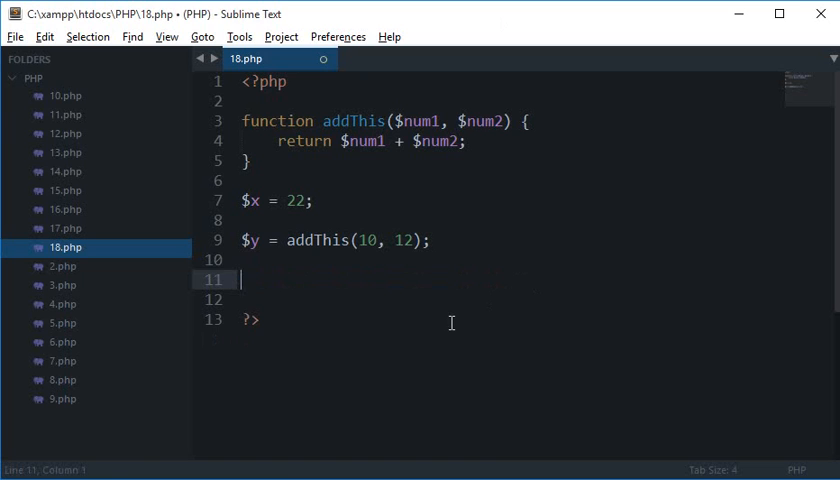
type("$y = $y")
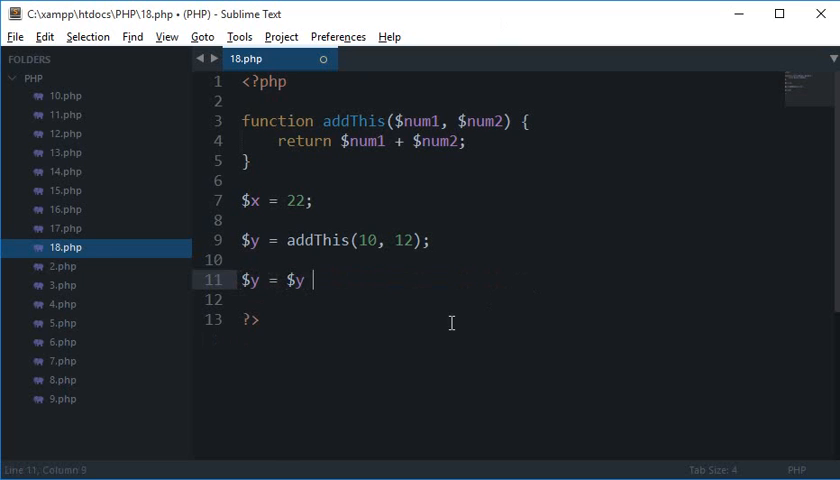
type("* 100;")
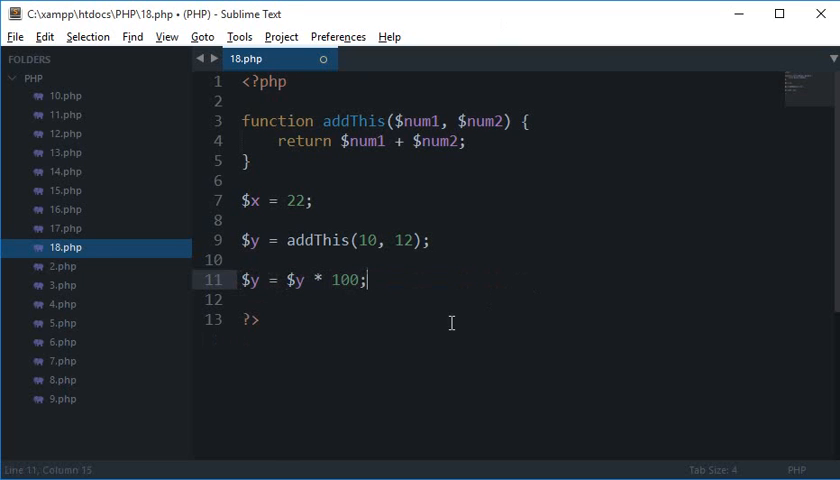
key("ctrl+s")
type(" - ")
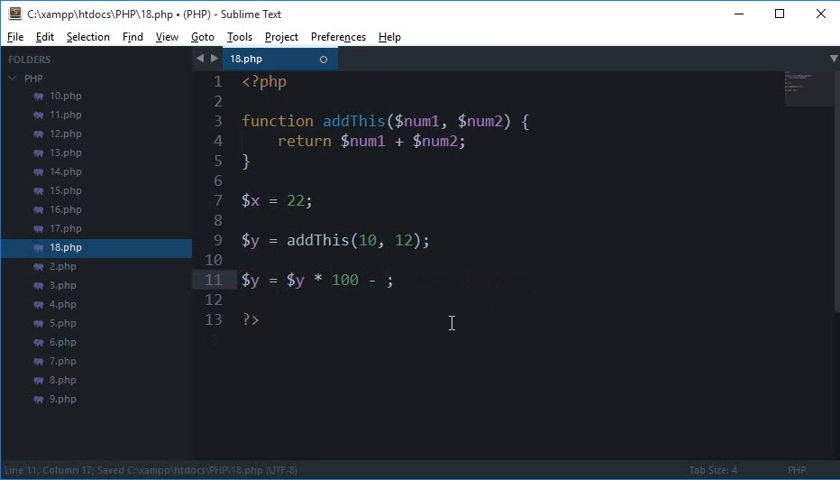
type("100")
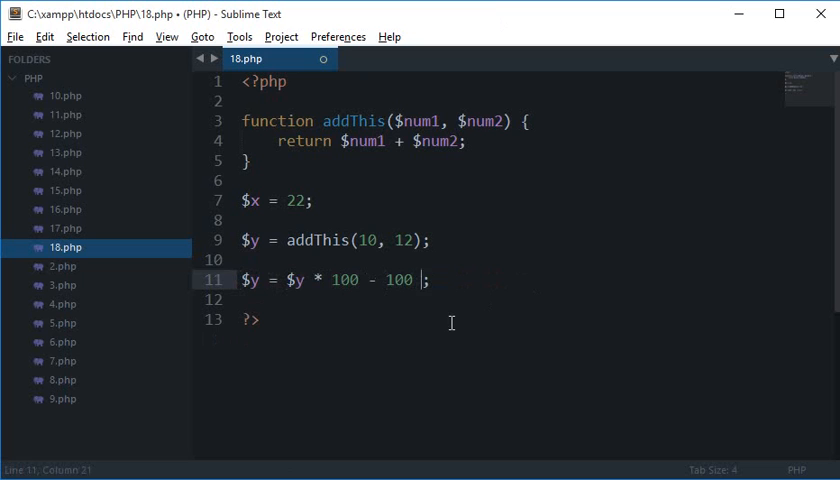
type("+ 78 +")
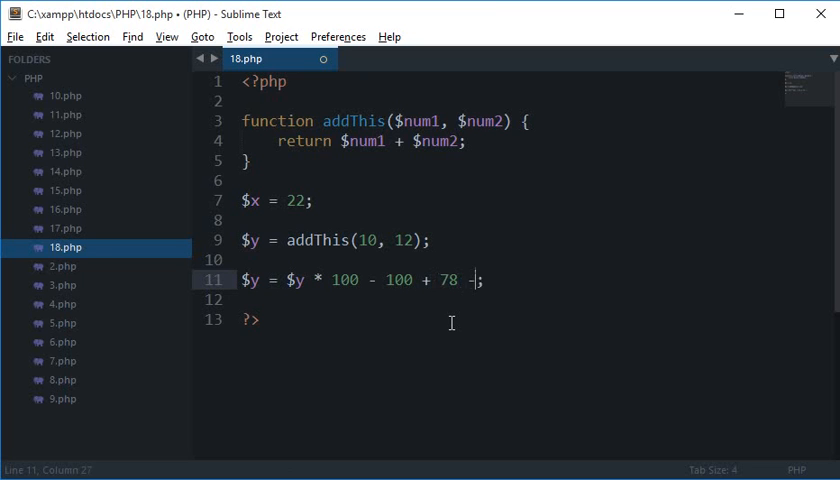
type("901")
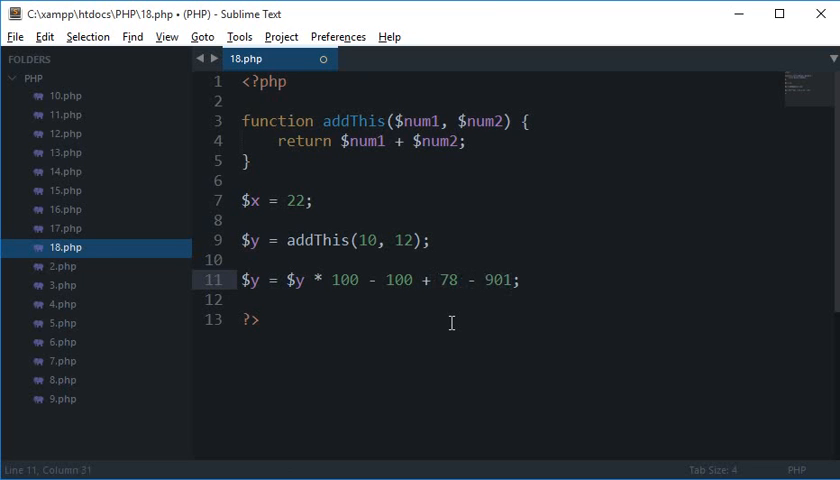
type("\" \"")
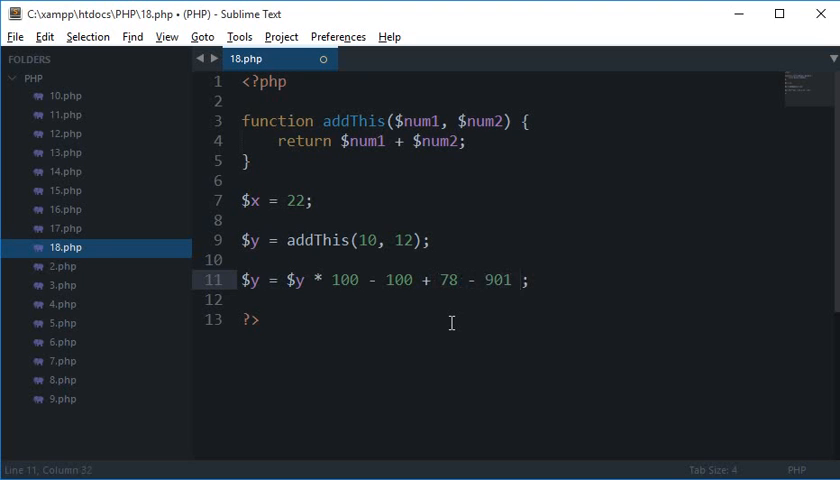
type("/ 10")
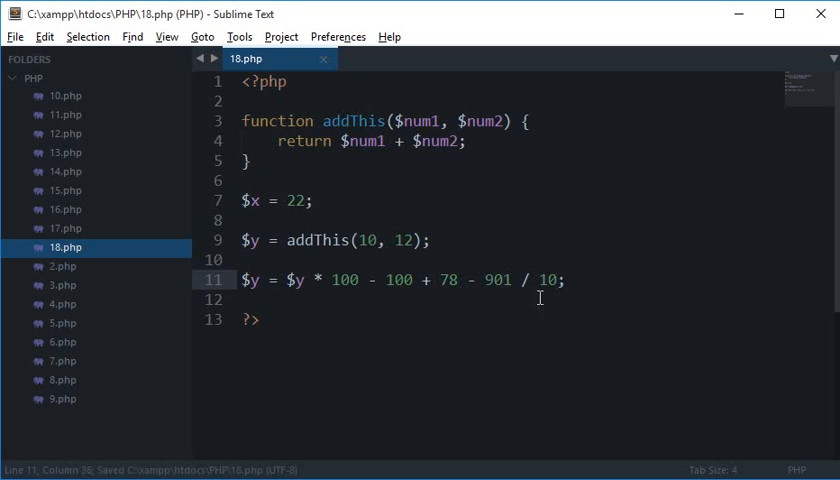
- Echo 'Your Updated Value ' concatenated with $y
type("ec")
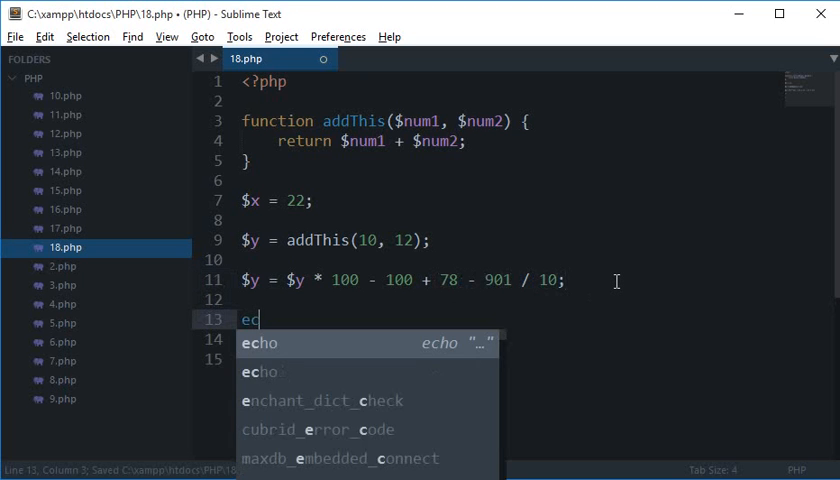
type("echo 'Your Updated Value")
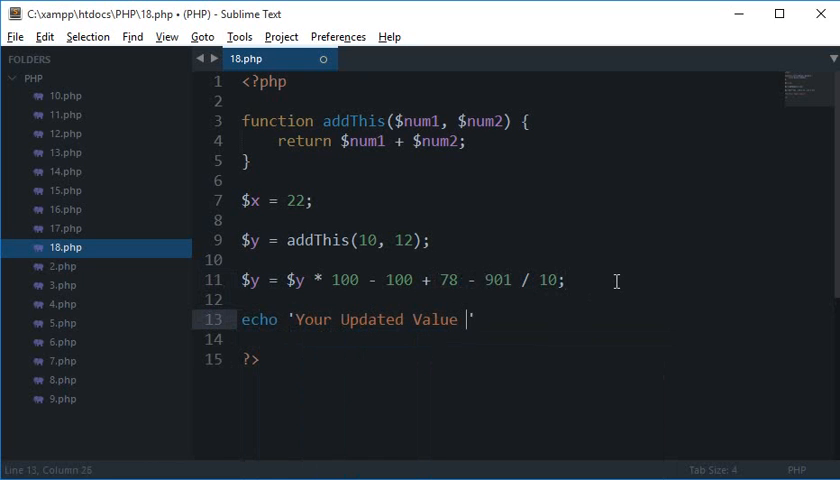
type(".$y;")
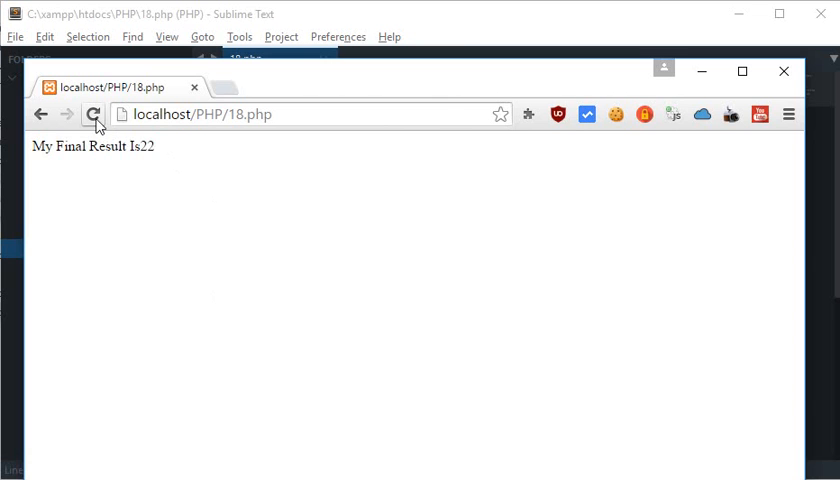
- Reload 18.php in Chrome to run the updated calculation
left_click(92, 112)
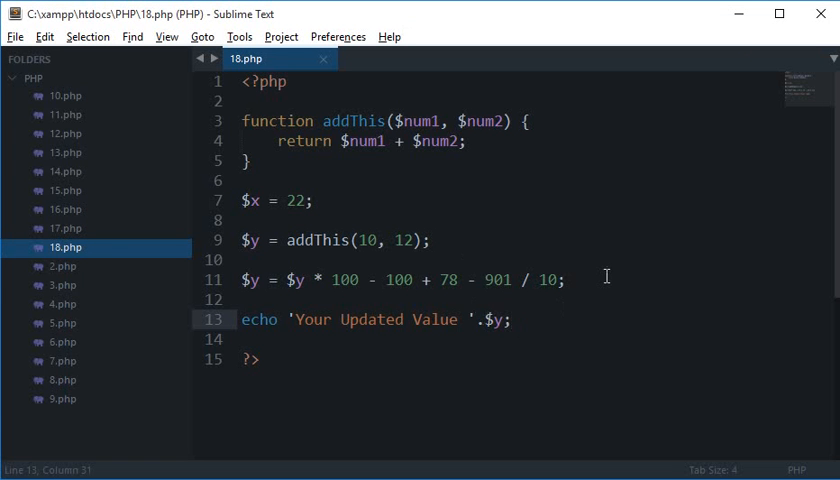
- Select the return keyword in addThis before clearing the old example code
double_click(304, 140)
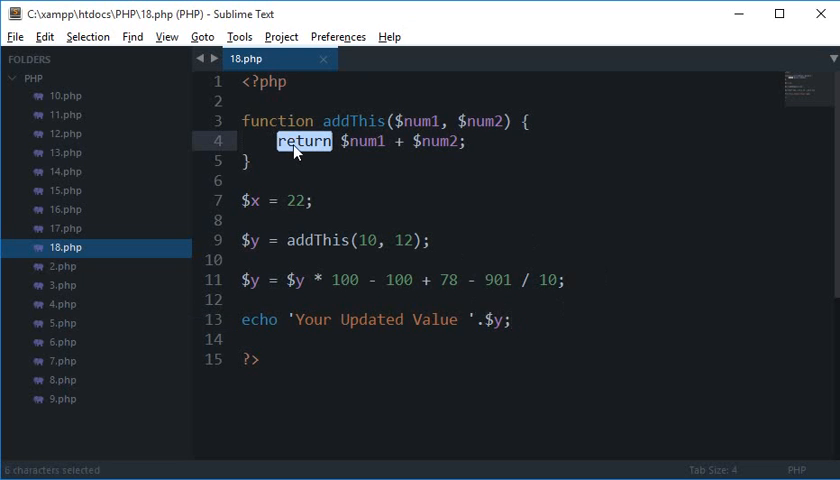
left_click(332, 140)
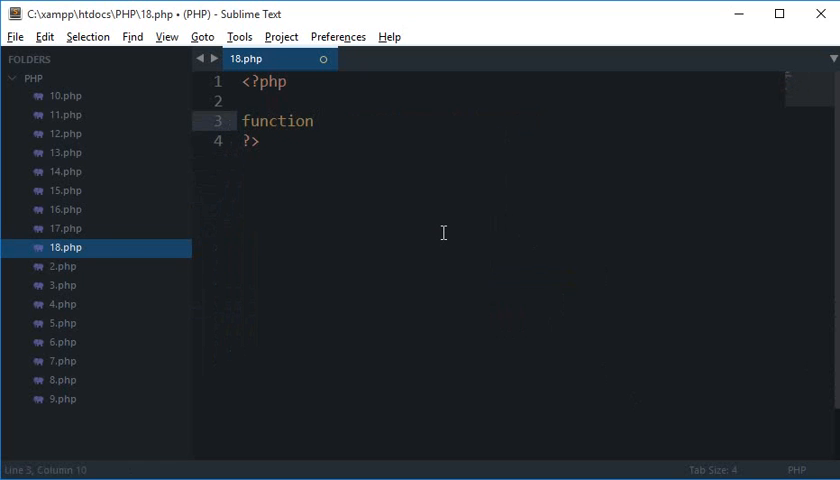
- Write greetUser($name) returning 'Hello ' concatenated with $name
type("greetUser() {")
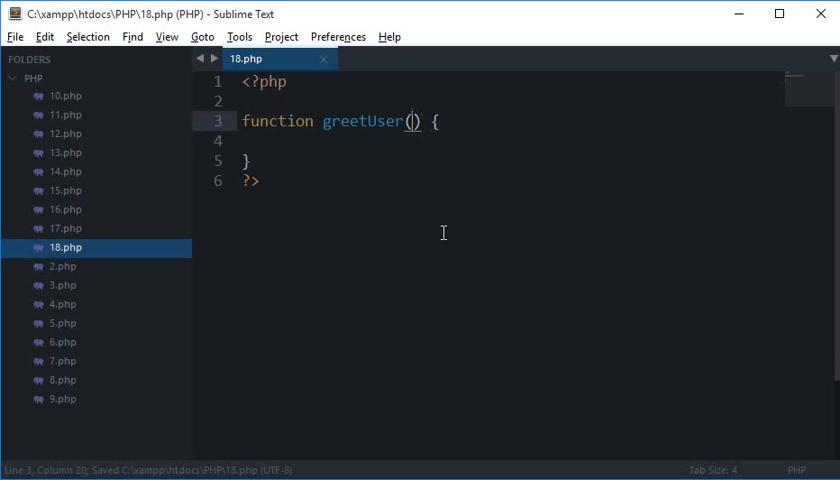
type("$name")
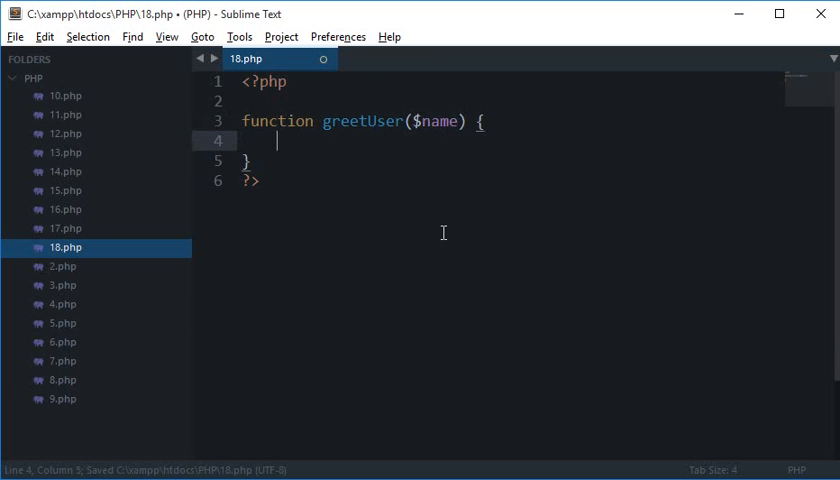
type("echo ''")
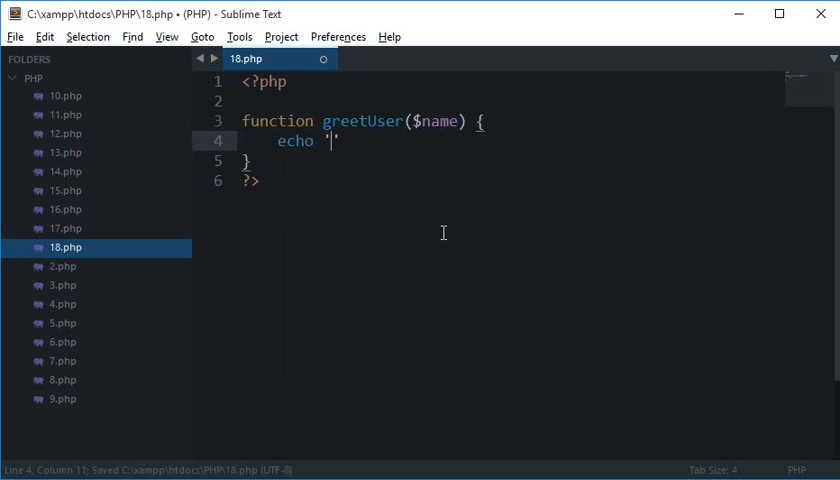
type("Hello '.$name;")
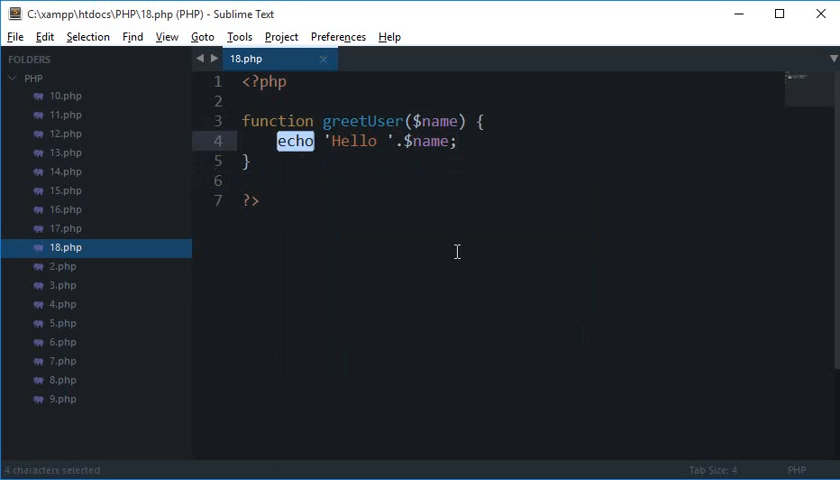
type("return")
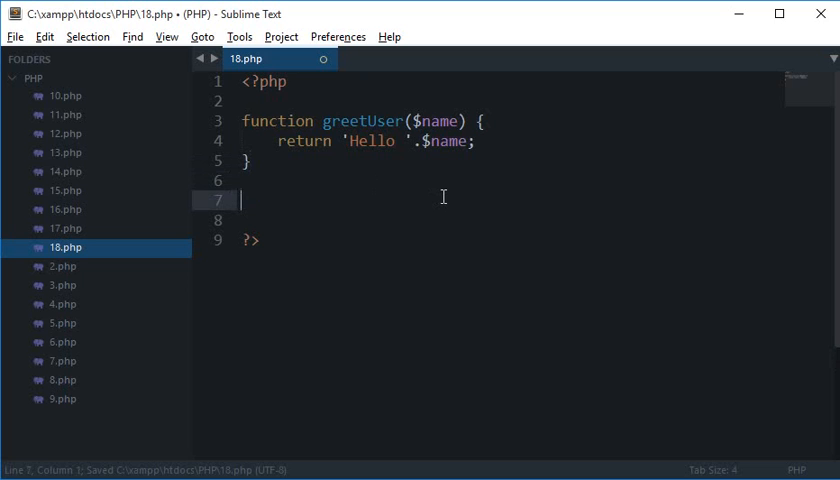
- Assign greetUser('Mehul') to $result and save 18.php
type("$")
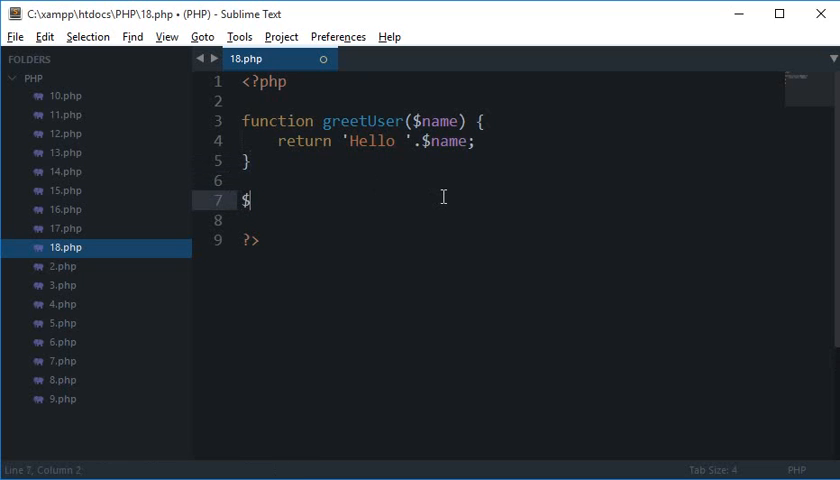
type("re")
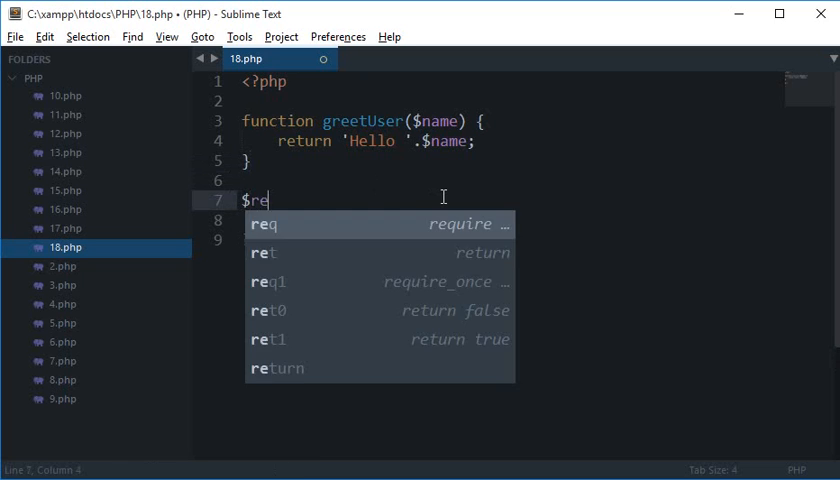
type("sult =")
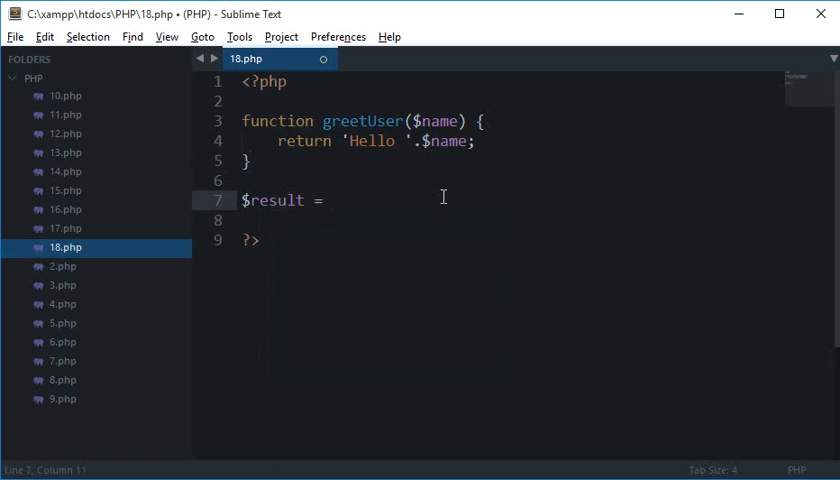
type("greetUser()")
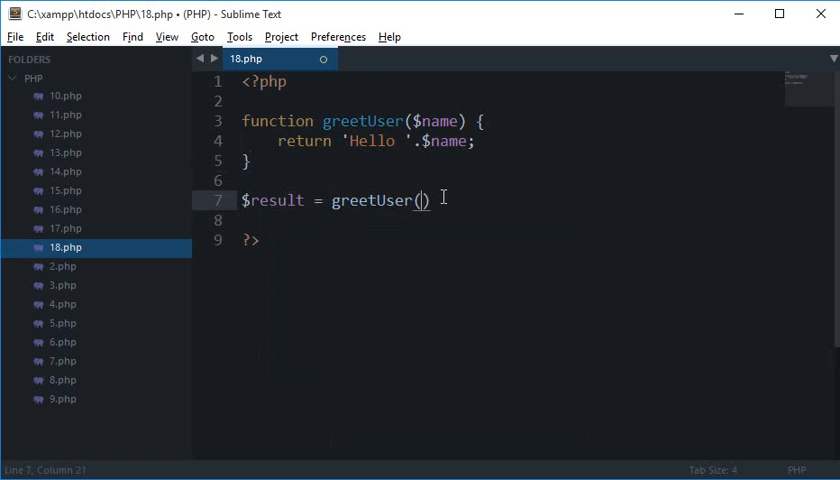
type("'Mehul';")
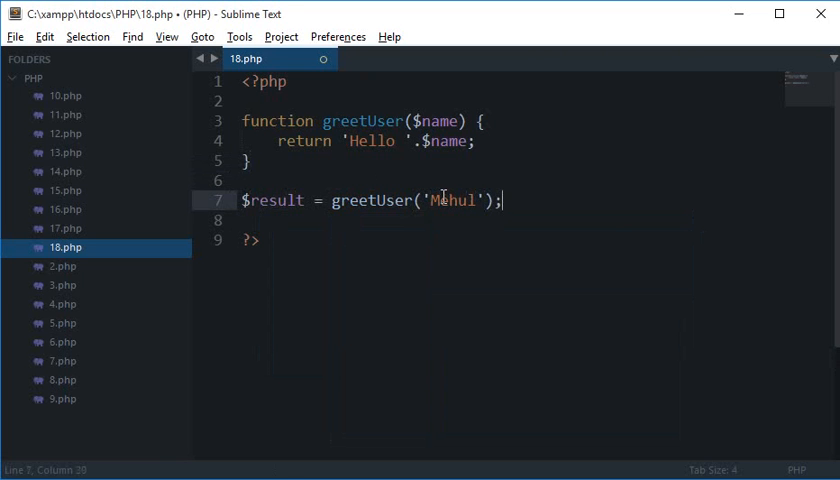
key("ctrl+s")
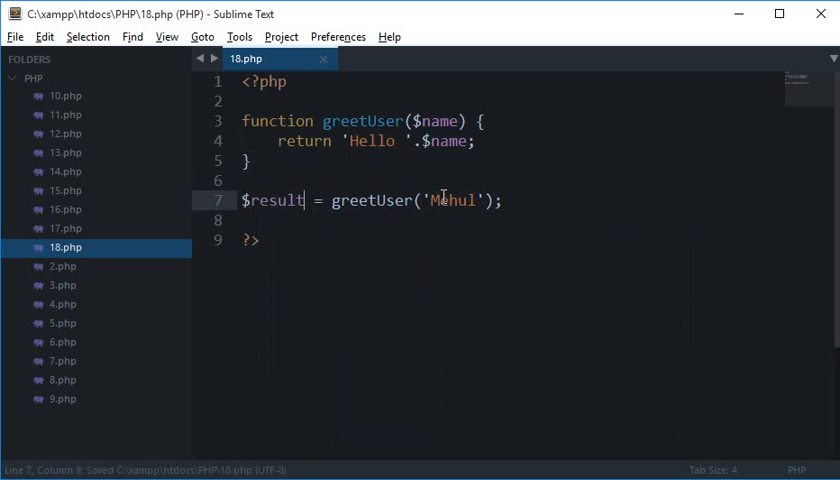
double_click(272, 200)
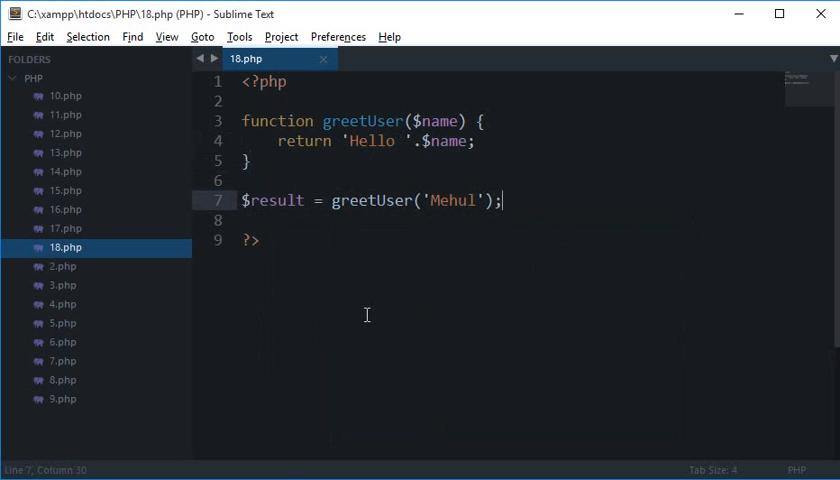
key("ctrl+s")
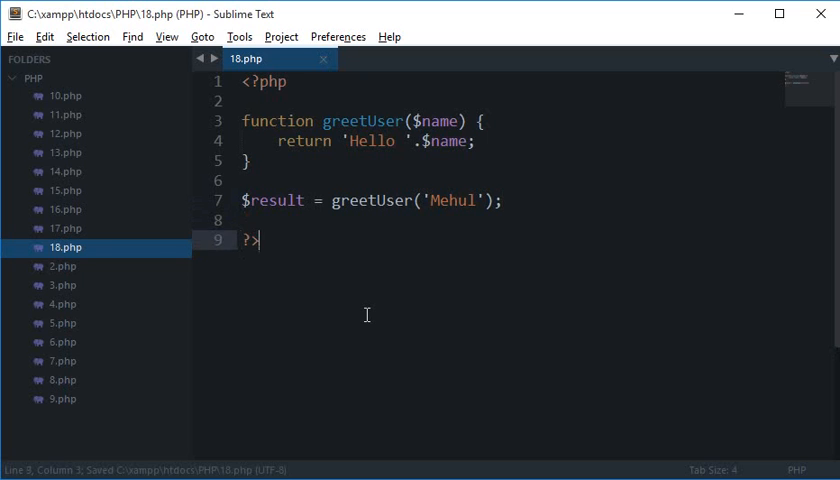
- Add a <b>…</b> placeholder line and a second PHP block echoing $result, then switch to the browser
type("<b")
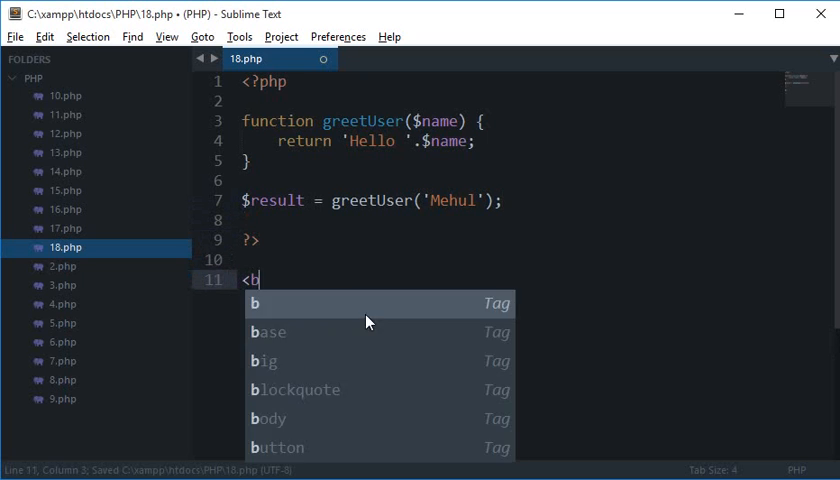
type("dsafsdfsdf</b>sdfsdf")
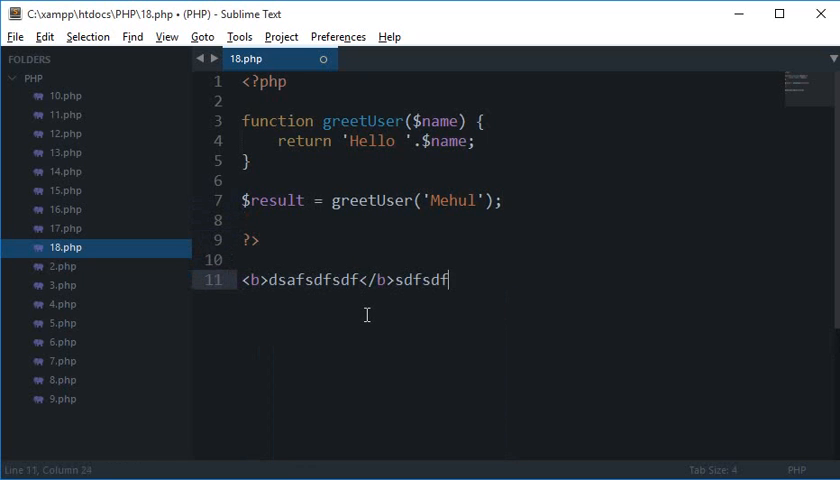
type("<?php")
type("echo $result;")
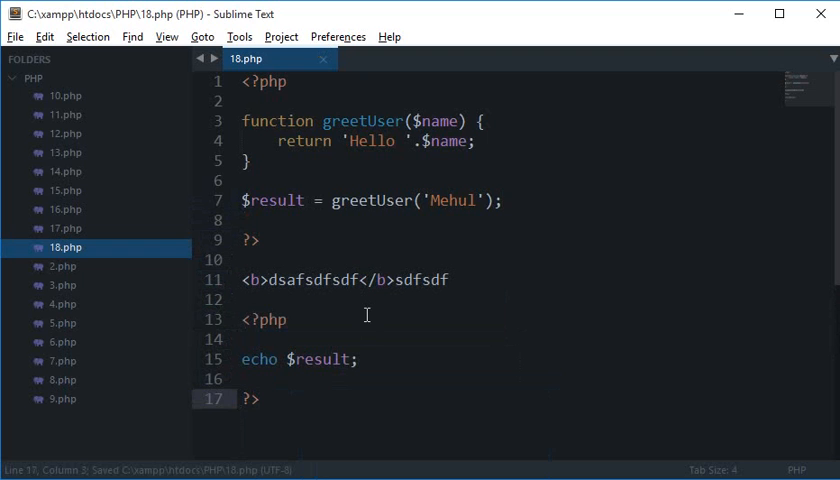
left_click(246, 180)
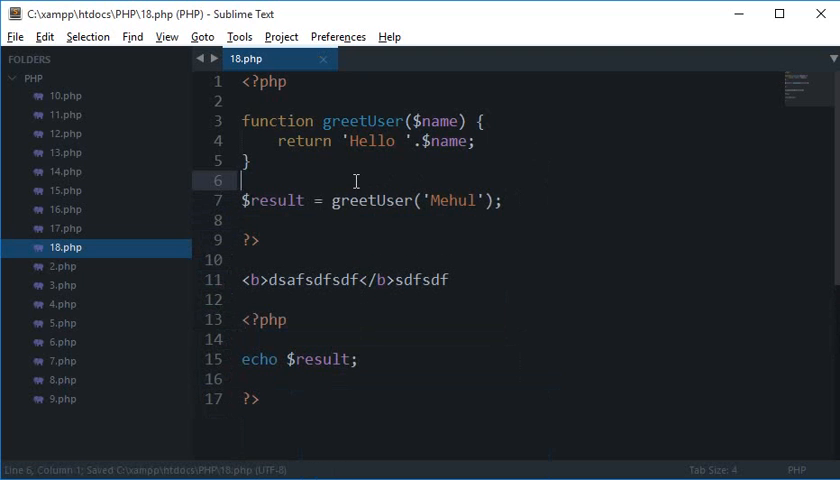
double_click(300, 360)
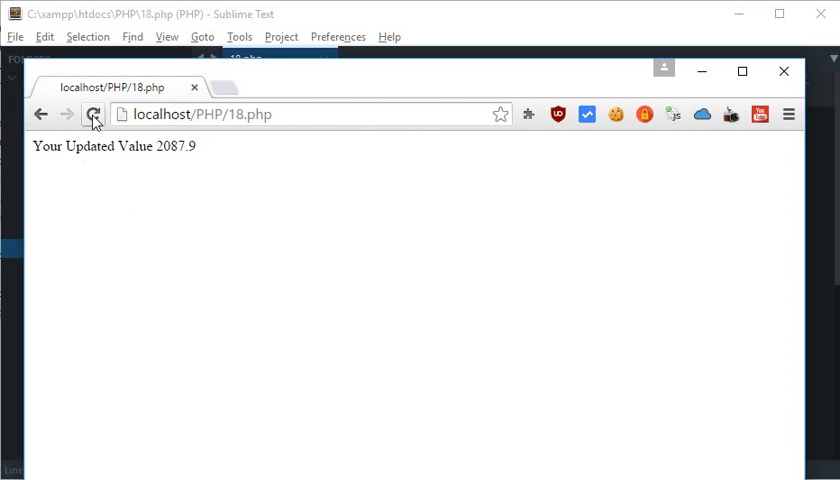
- Reload localhost/PHP/18.php, which still shows 'Your Updated Value 2087.9'
left_click(92, 112)
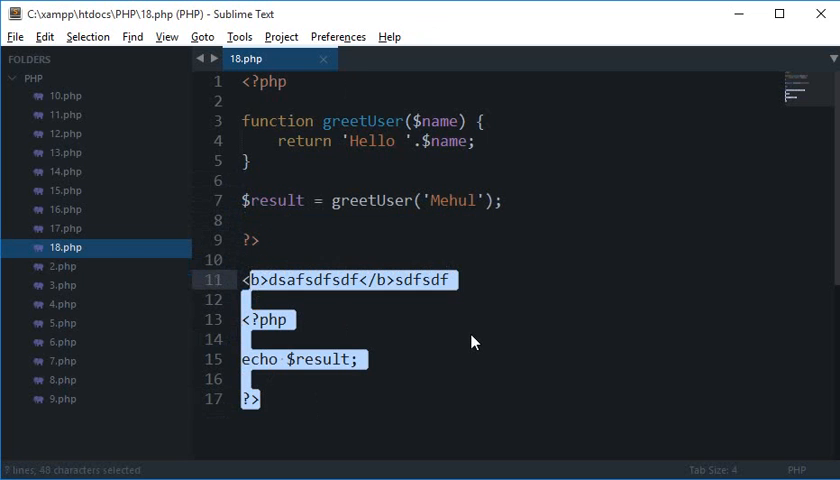
- Delete the bold test line, the echo block and the greetUser function body, and save
key("Delete")
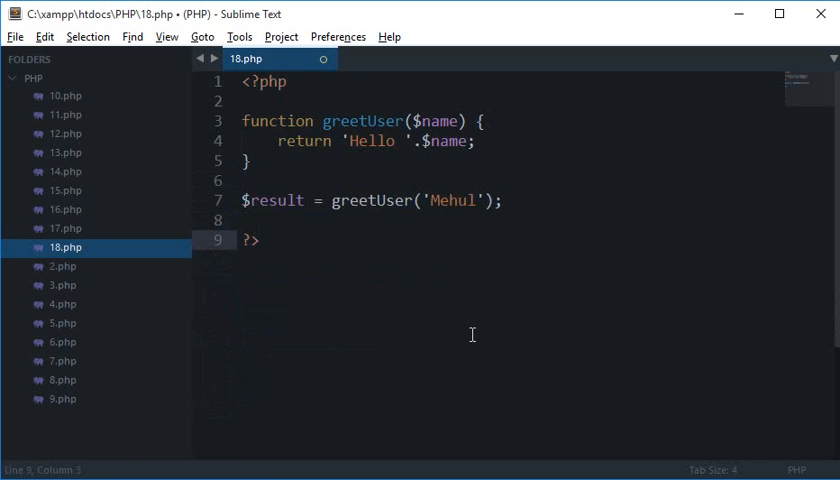
key("ctrl+s")
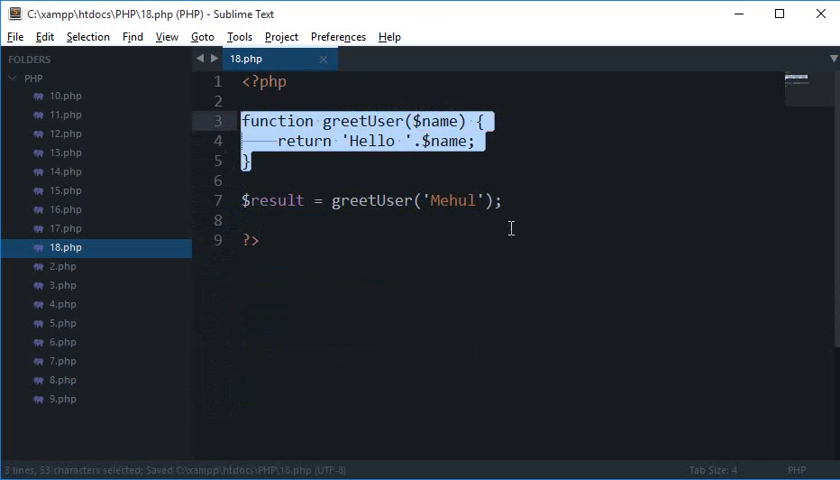
key("Delete")
type("function")
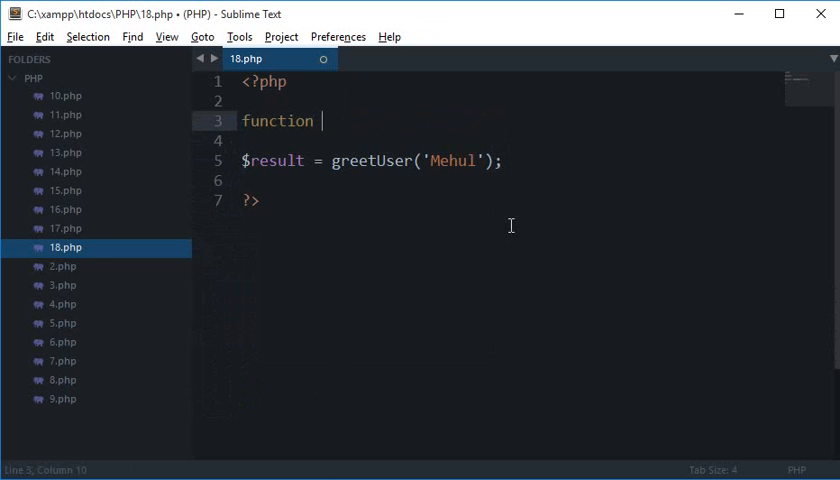
- Define function sqCub($n) and call it as $answer = sqCub(10)
type("calc($")
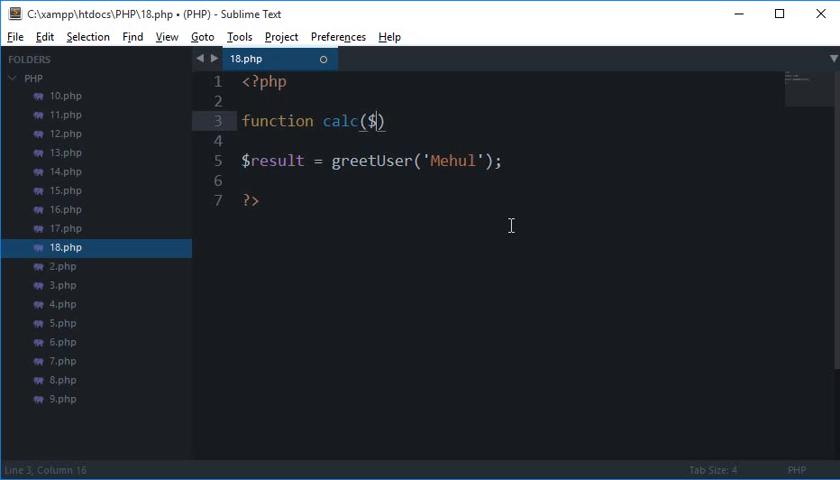
type("num")
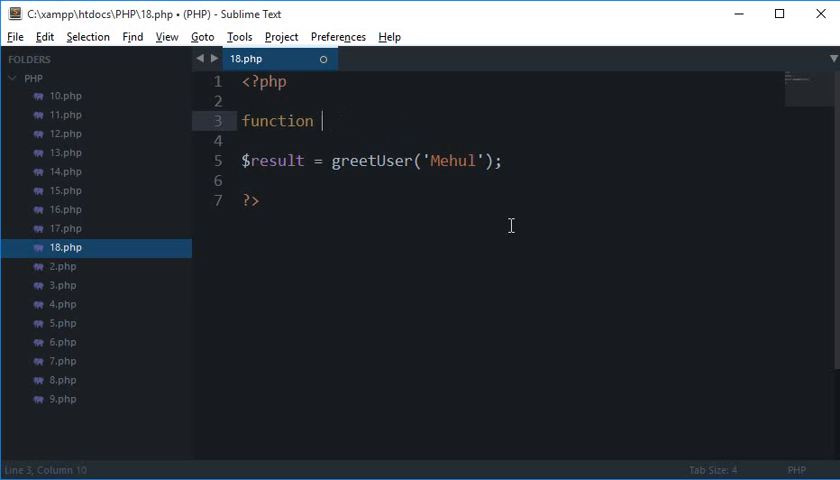
type("sqCub")
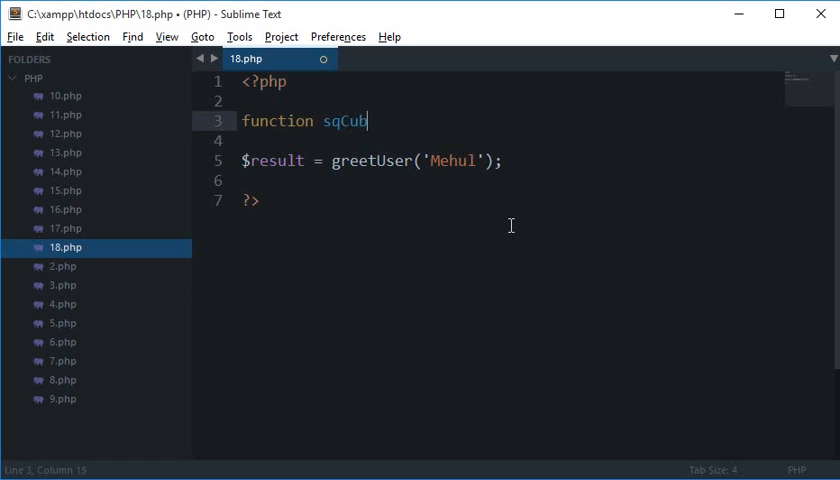
type("($)")
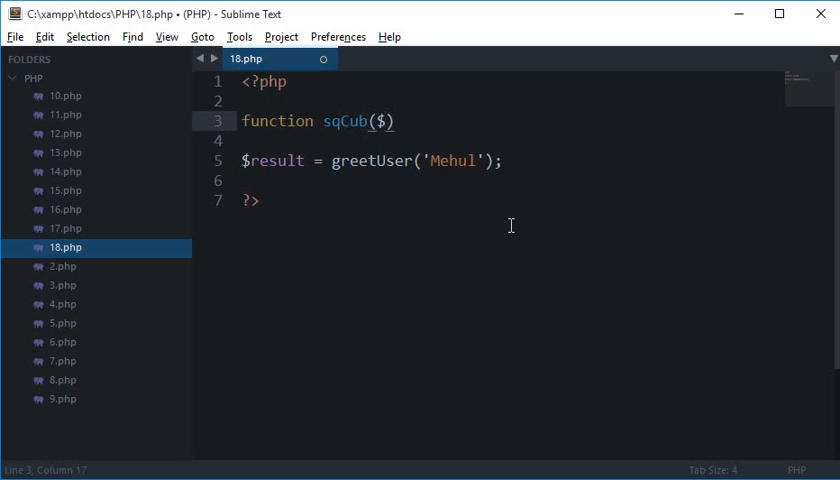
type("r")
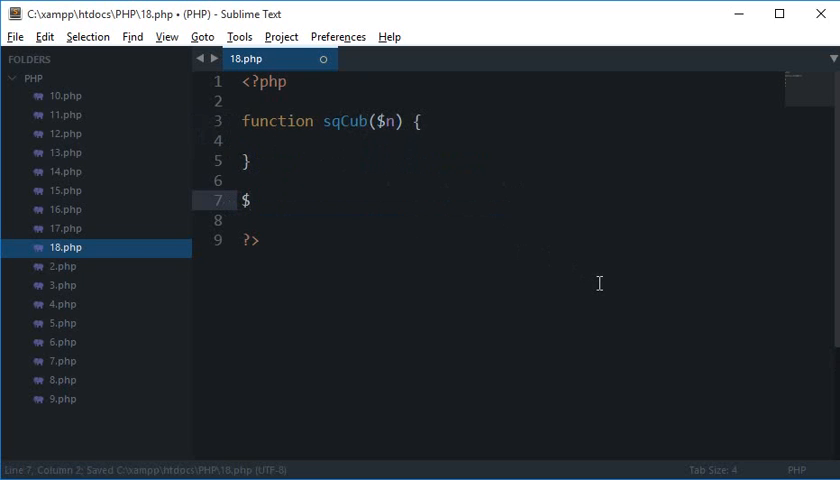
type("answer =")
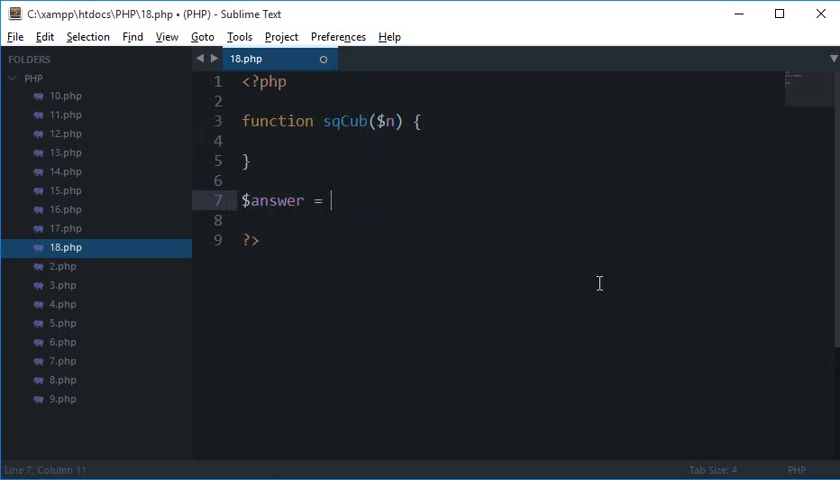
type("sqCub(10);")
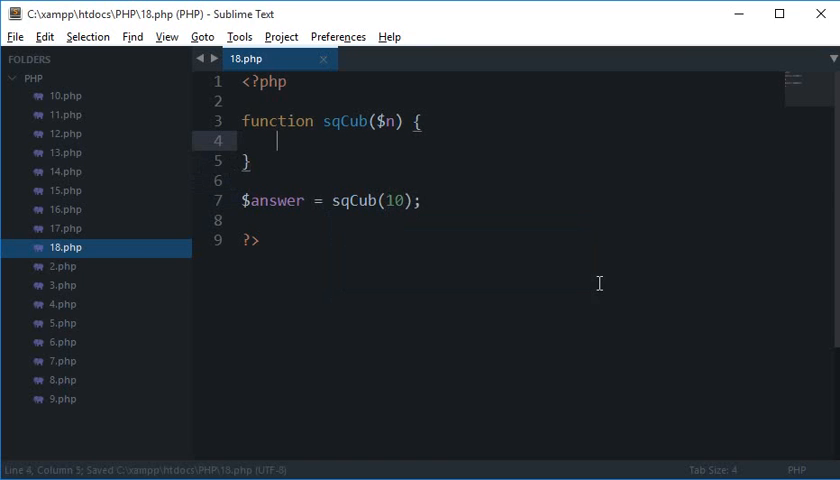
- Inside sqCub compute $square = $n*$n and $cube = $n*$n*$n, and begin returning $square
type("$squa")
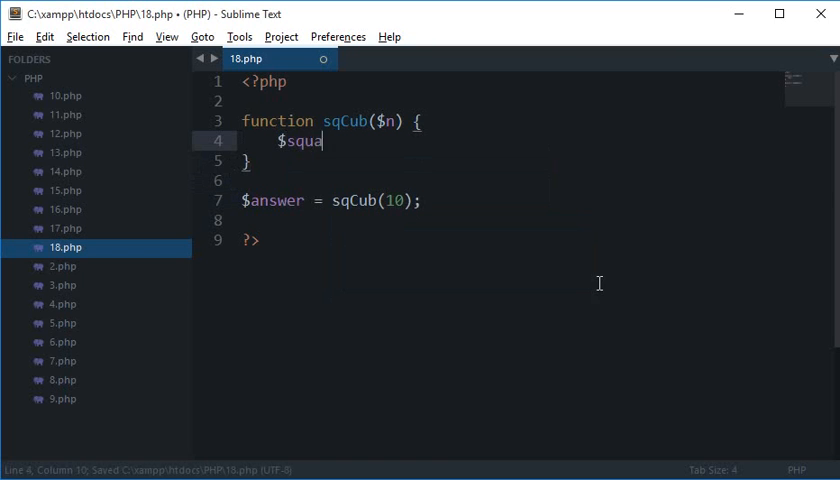
type("re = $n")
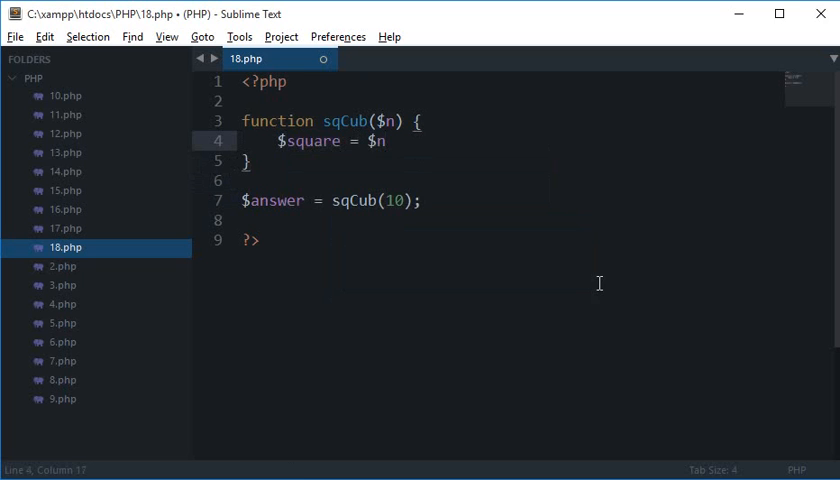
type("*$n;")
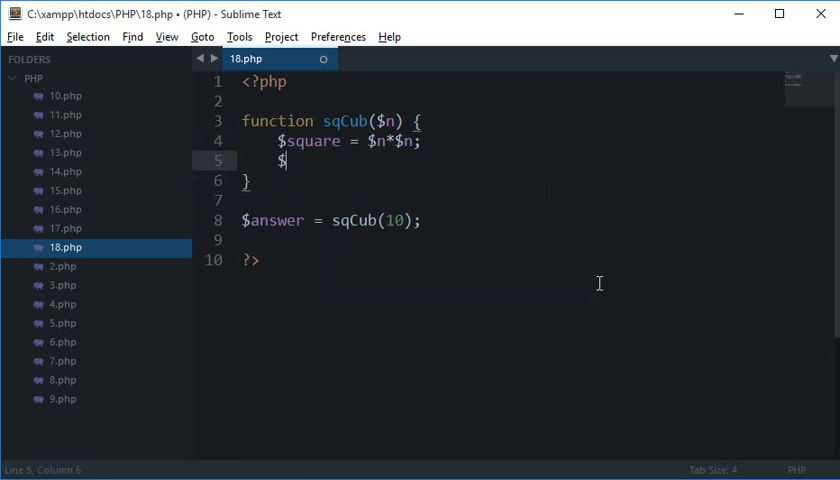
type("cube = $n")
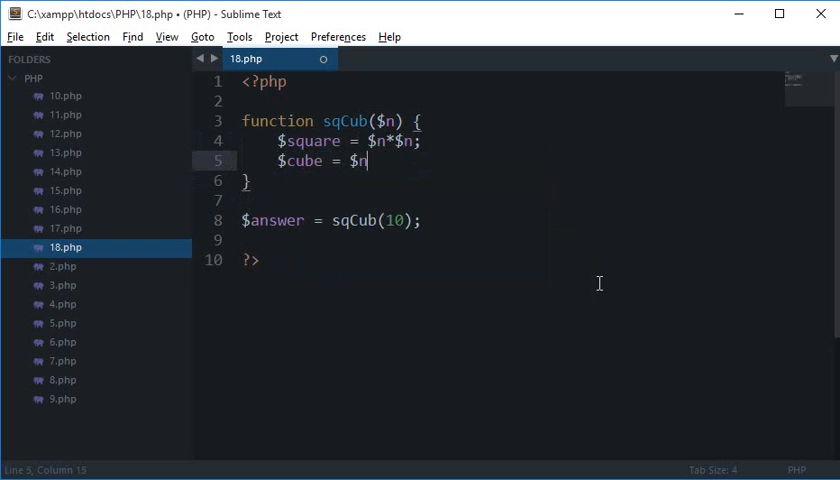
type("*$n()")
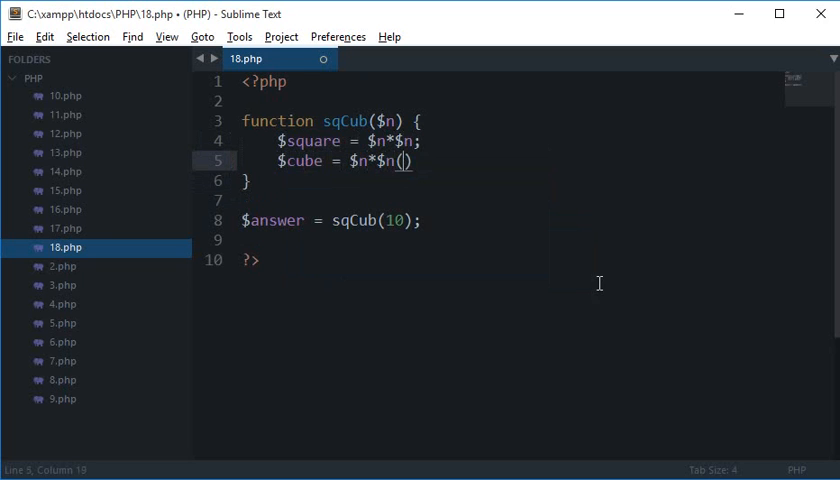
type("*$n;")
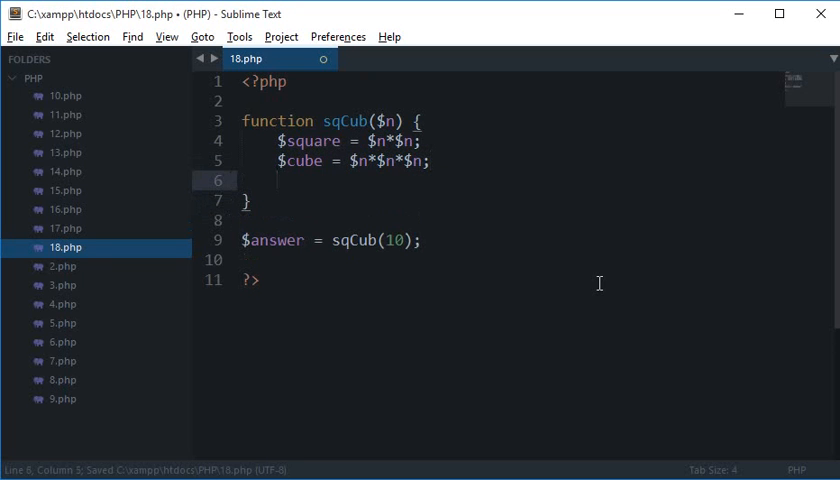
type("return $square;")
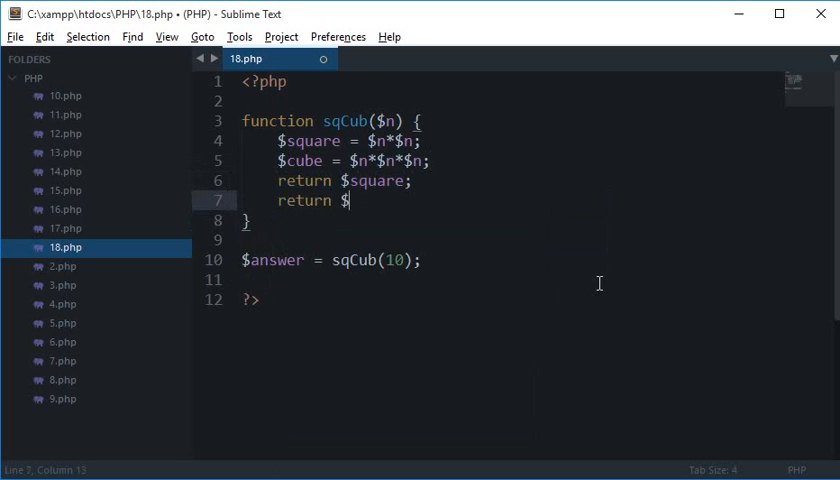
- Finish return $square and add return $cube on its own line, with a blank line between them
type("cube;")
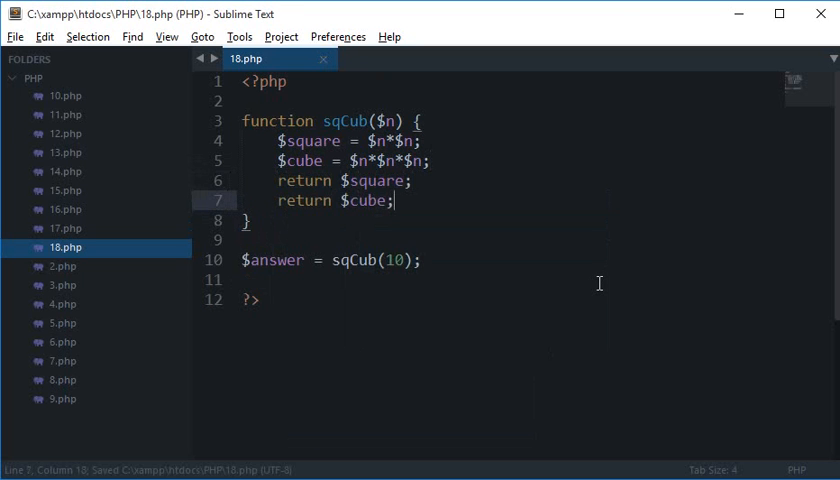
key("enter")
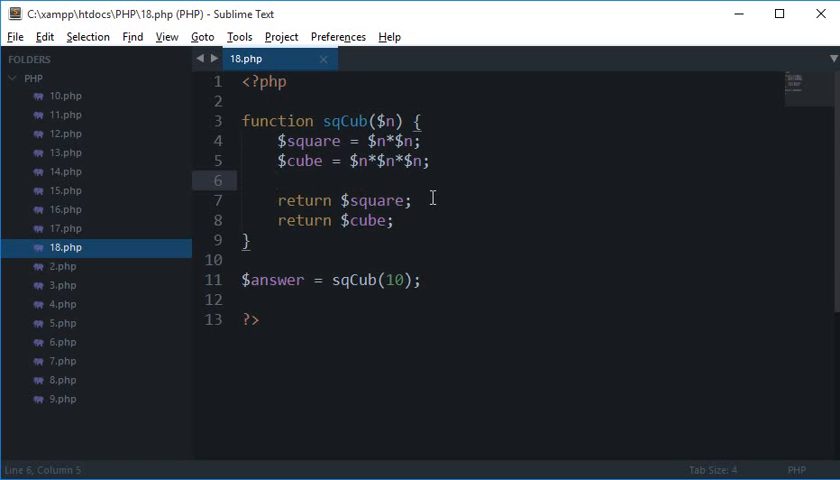
key("enter")
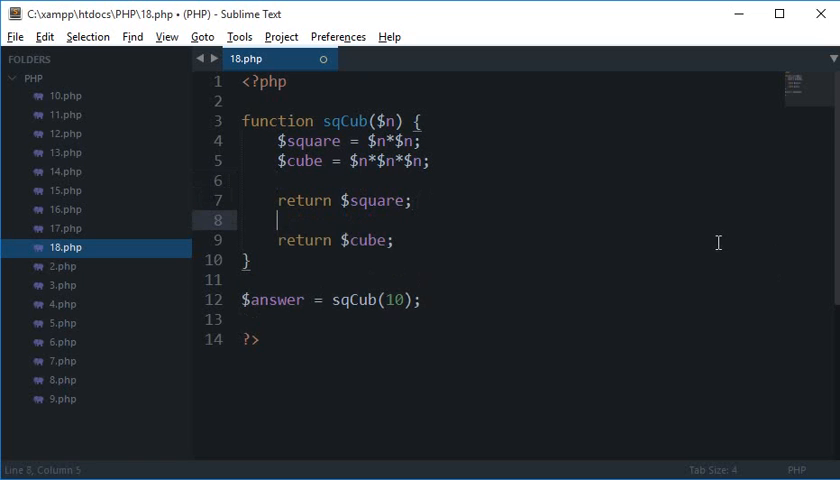
- Insert echo 'BLABLABLA....' between the two returns and point out the unreachable second return
type("echo 'BLA")
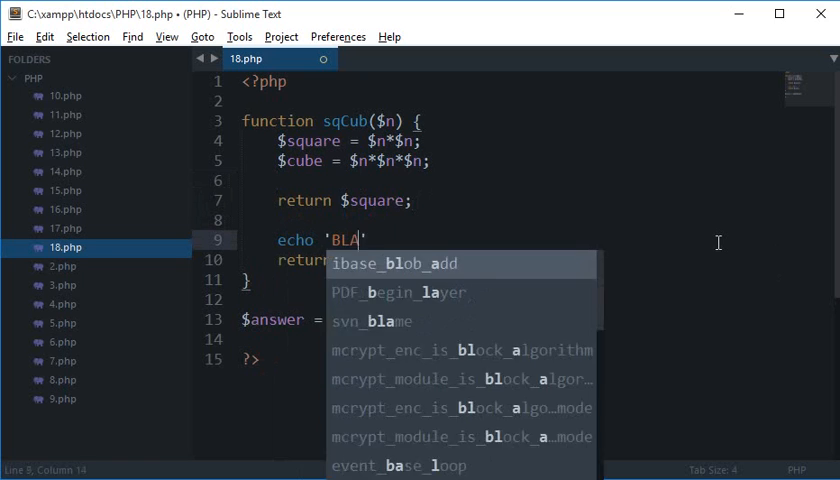
type("BLABLA.....................")
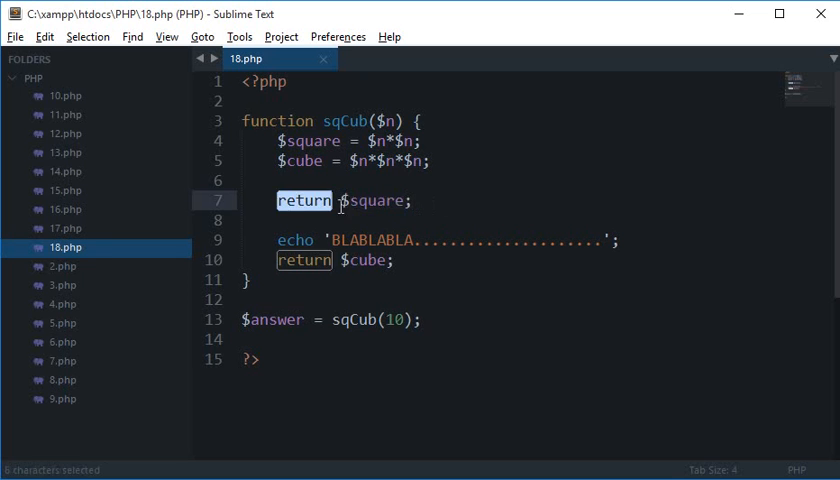
left_click(328, 200)
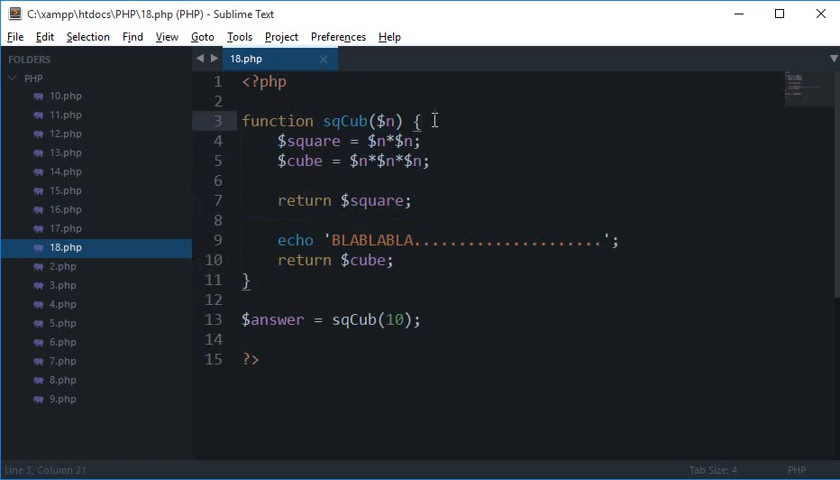
left_click(424, 140)
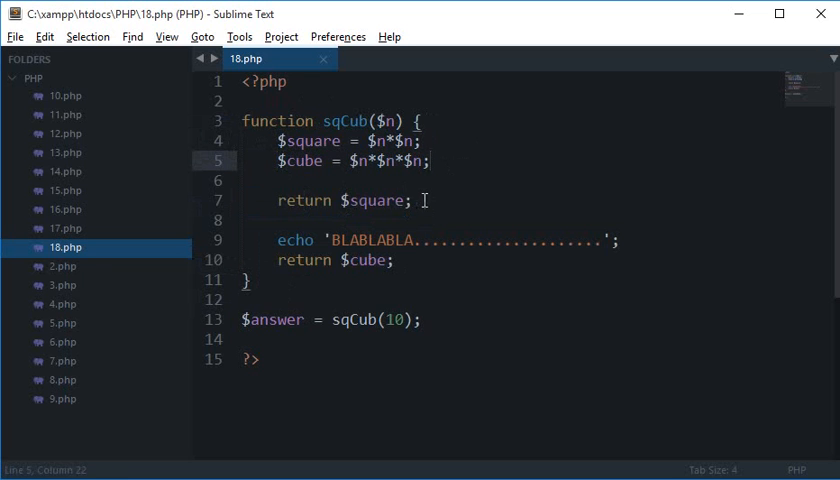
left_click(276, 200)
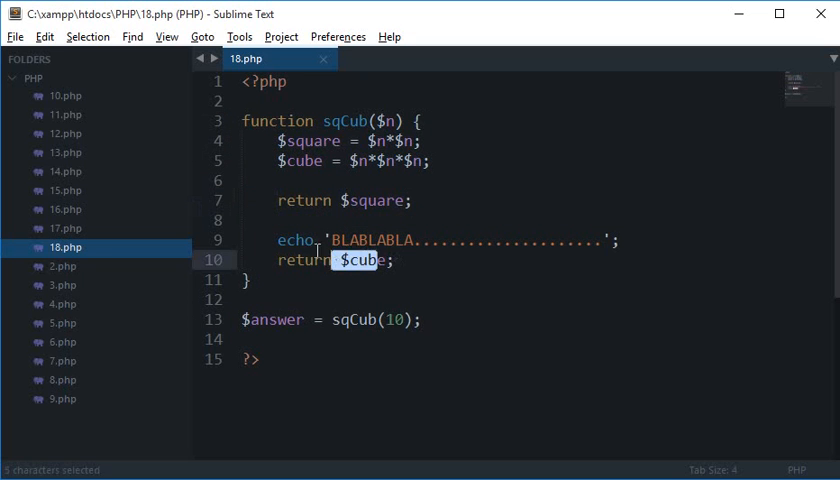
left_click(396, 260)
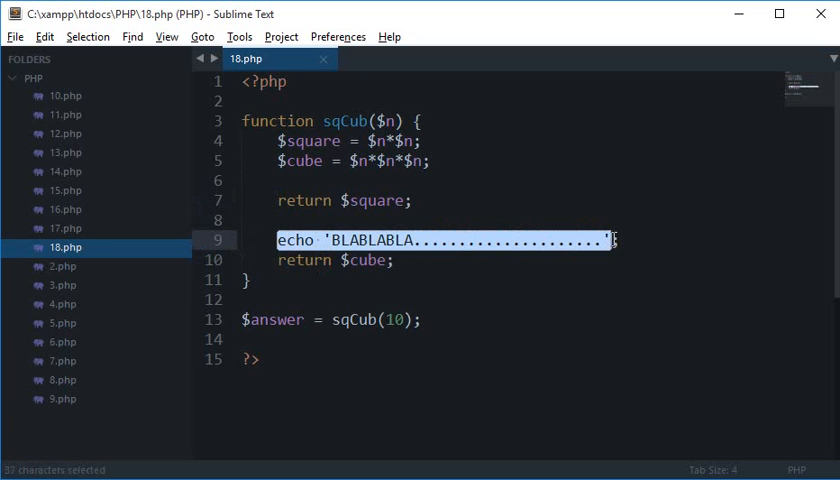
type("sdfsdf")
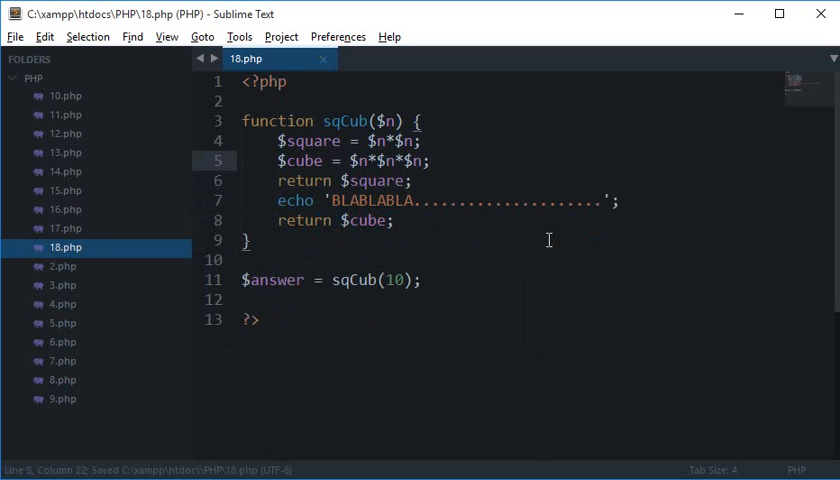
- Replace the returns and echo with $res = [$square, $cube]; return $res; and start a line after $answer
key("enter")
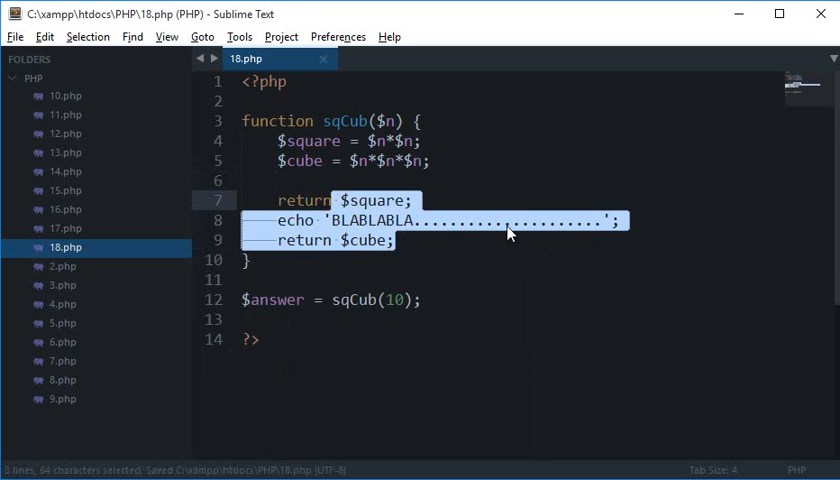
key("Delete")
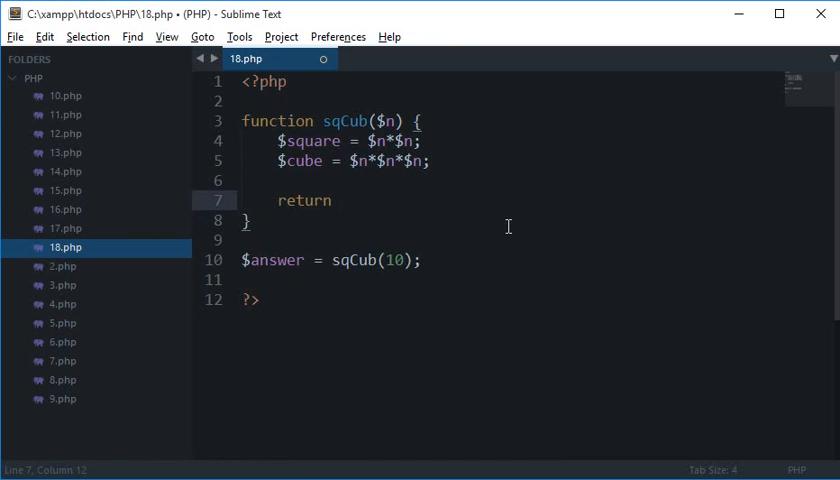
key("enter")
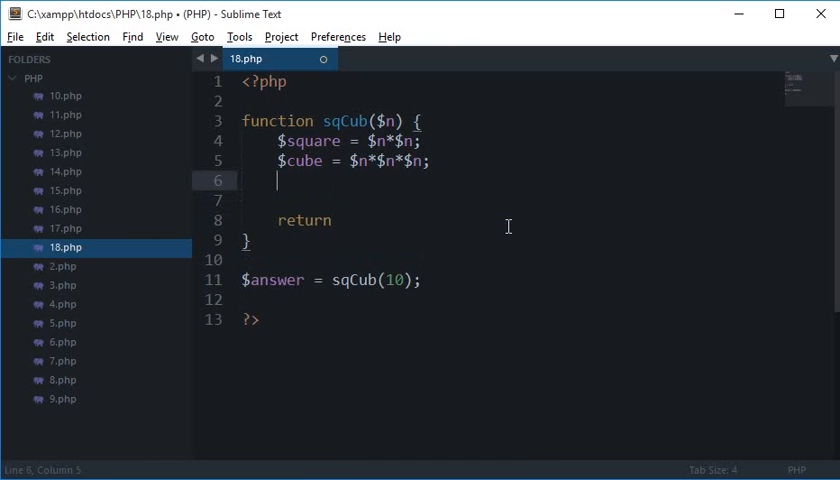
type("$res = [$square, $cube];")
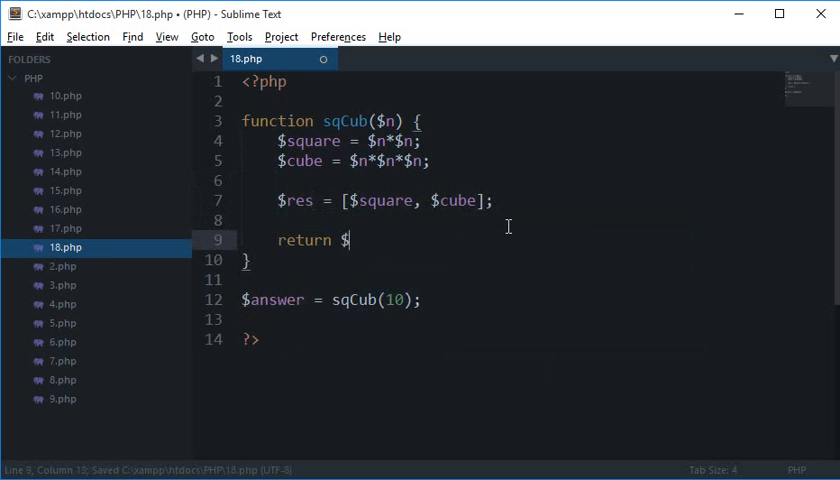
type("res;")
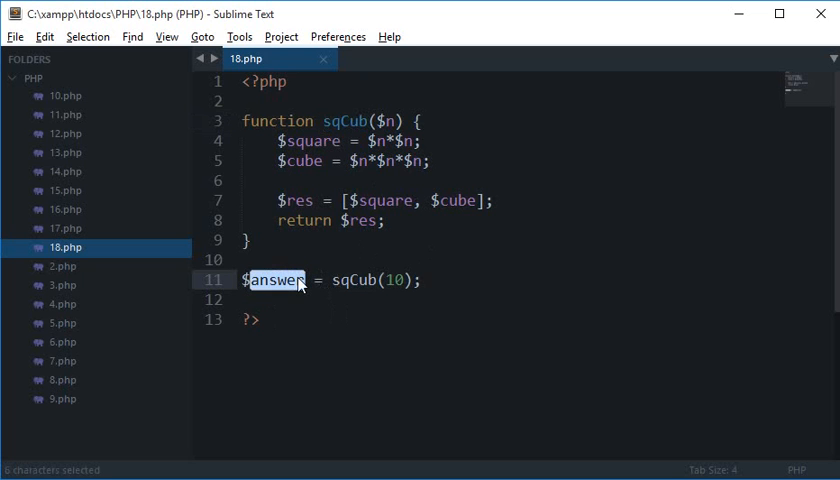
left_click(420, 280)
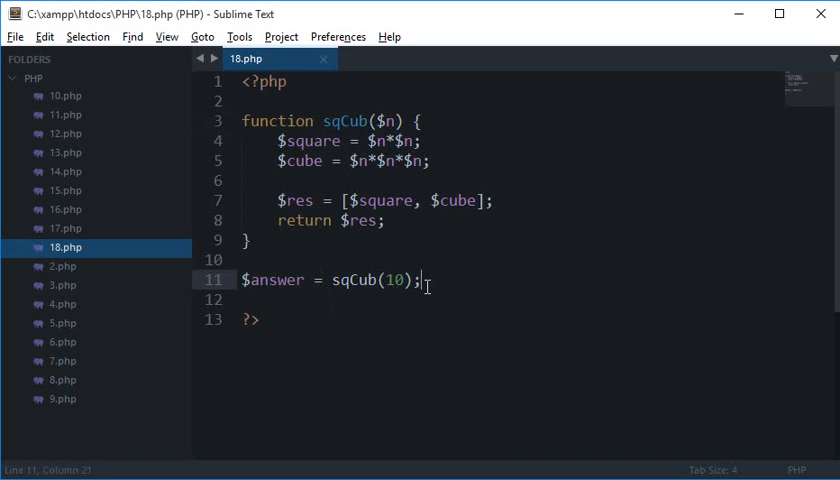
type("var_")
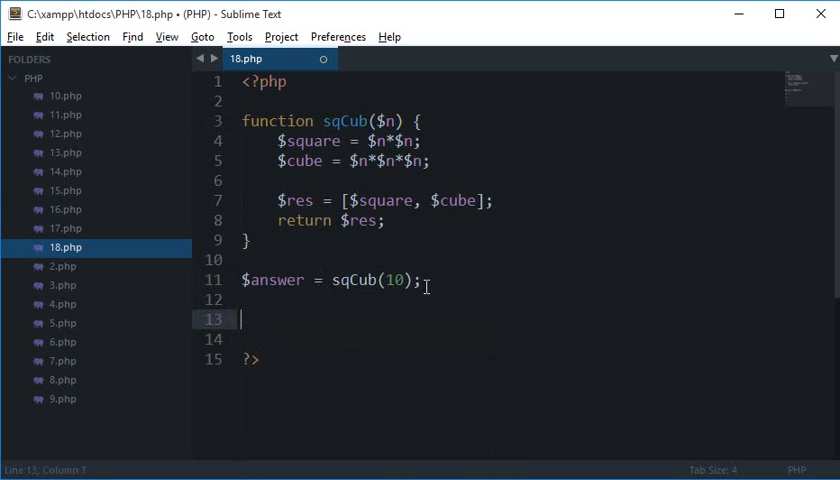
- Print the result with print_r($answer) and view the page source showing Array with 100 and 1000
type("print_r(")
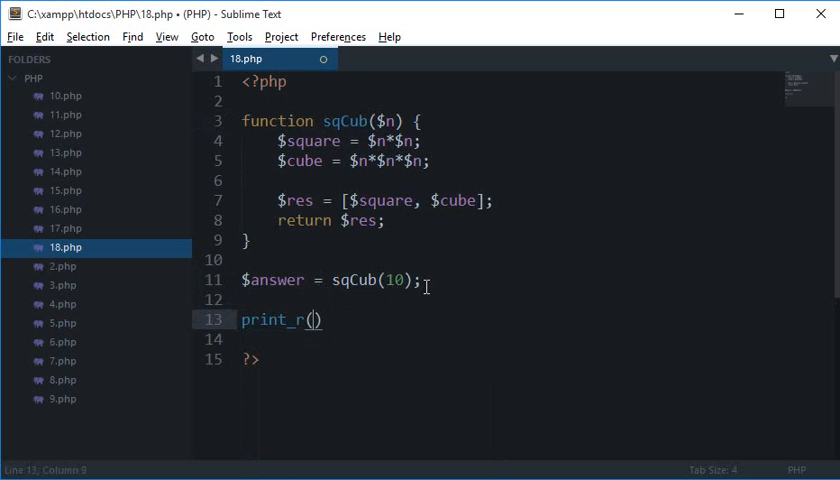
type("$answer")
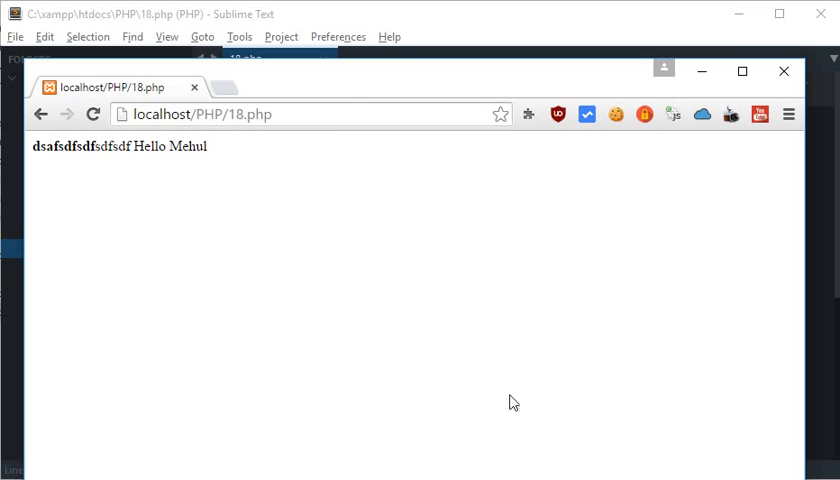
left_click(106, 82)
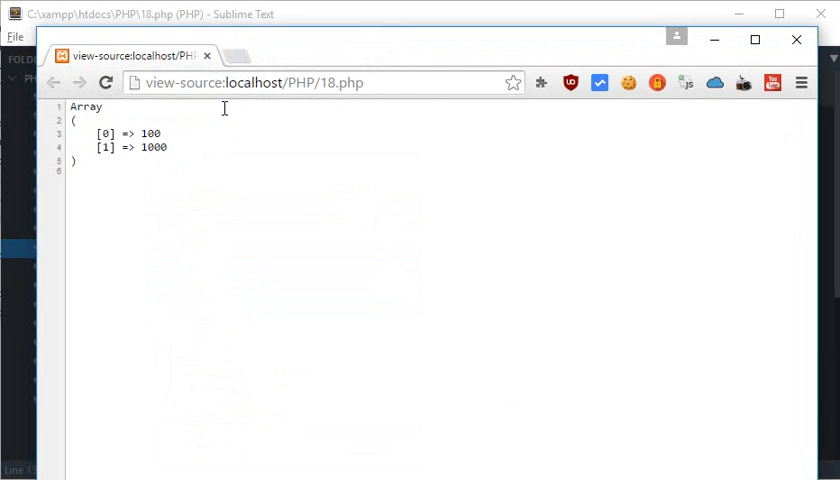
mouse_move(138, 186)
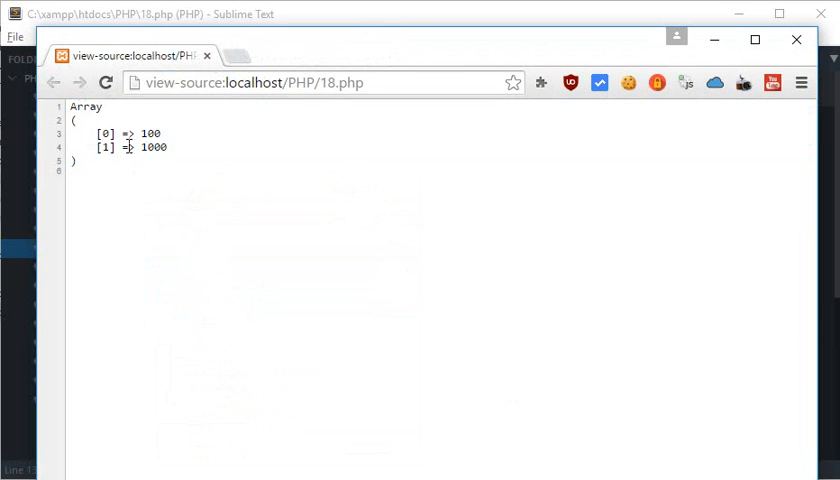
- Back in Sublime Text, highlight print_r($answer), the cube calculation and the argument 10
double_click(148, 132)
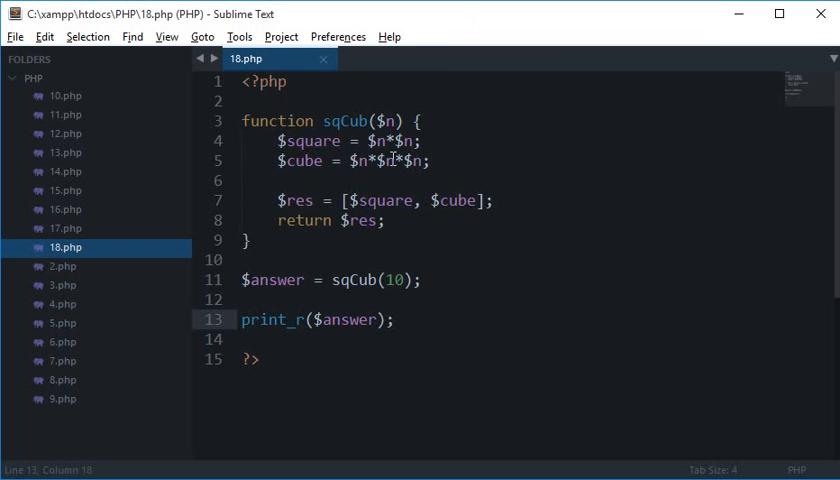
double_click(392, 280)
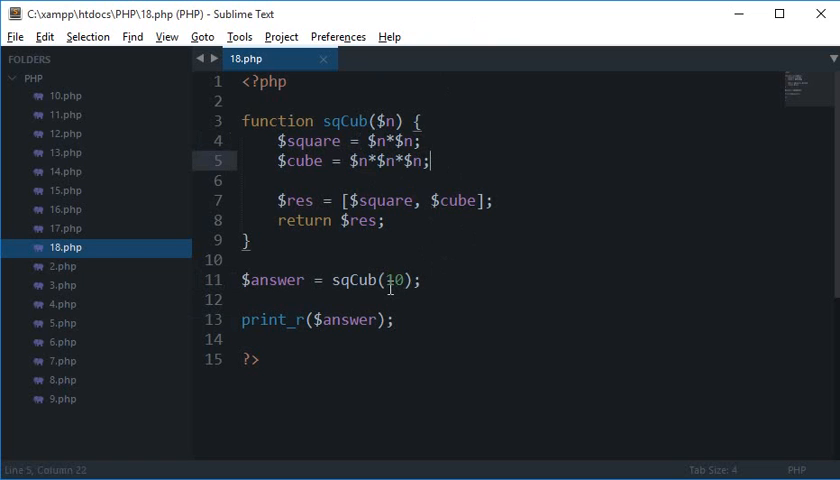
double_click(392, 280)
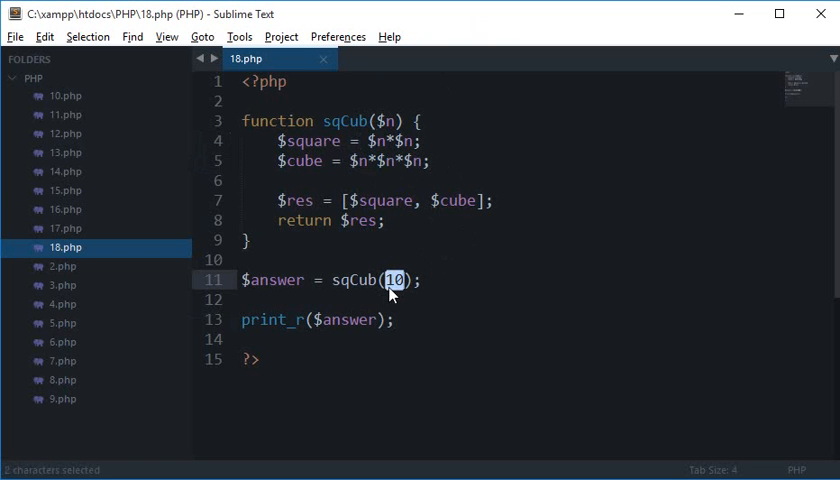